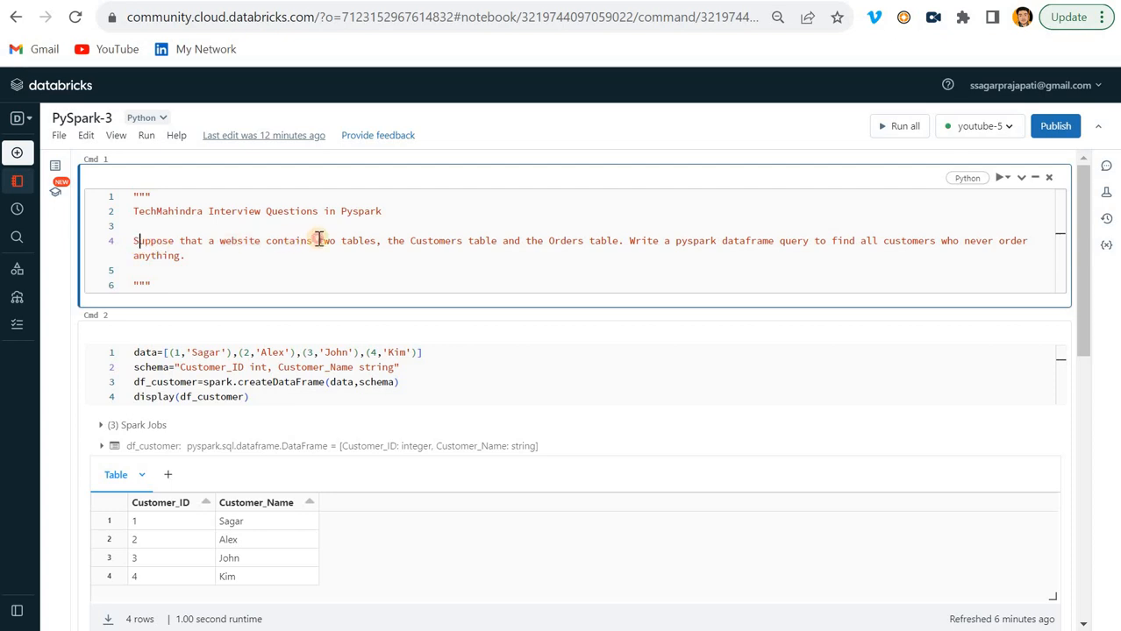
Step: Review the task text about two tables and customers who never order, then the Customers cell
left_click_drag(133, 240, 392, 240)
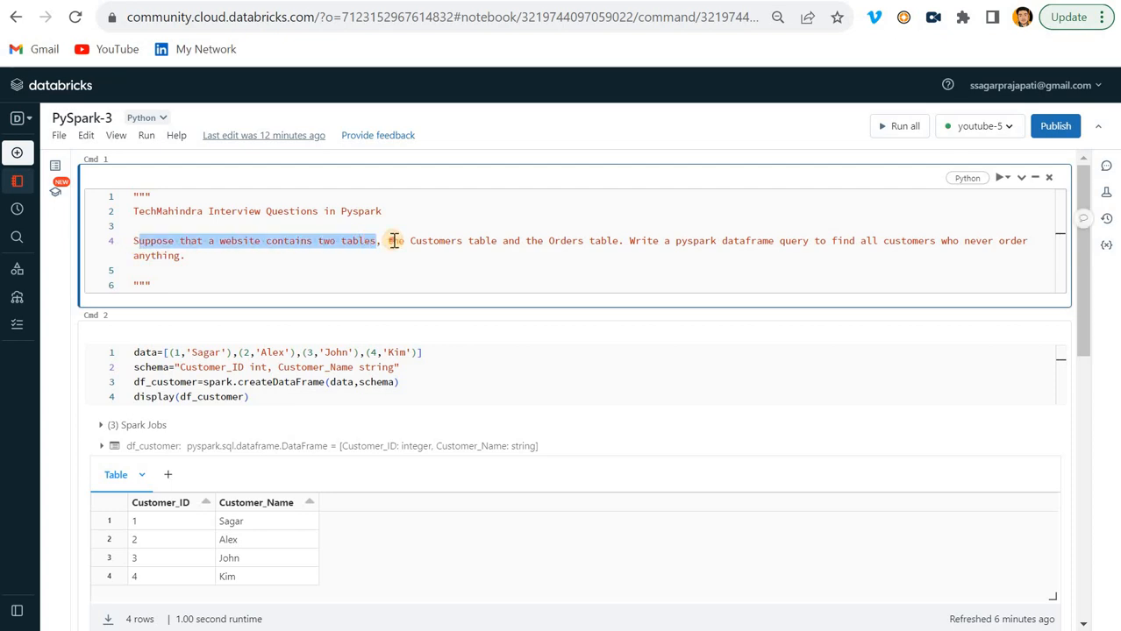
left_click_drag(389, 240, 614, 241)
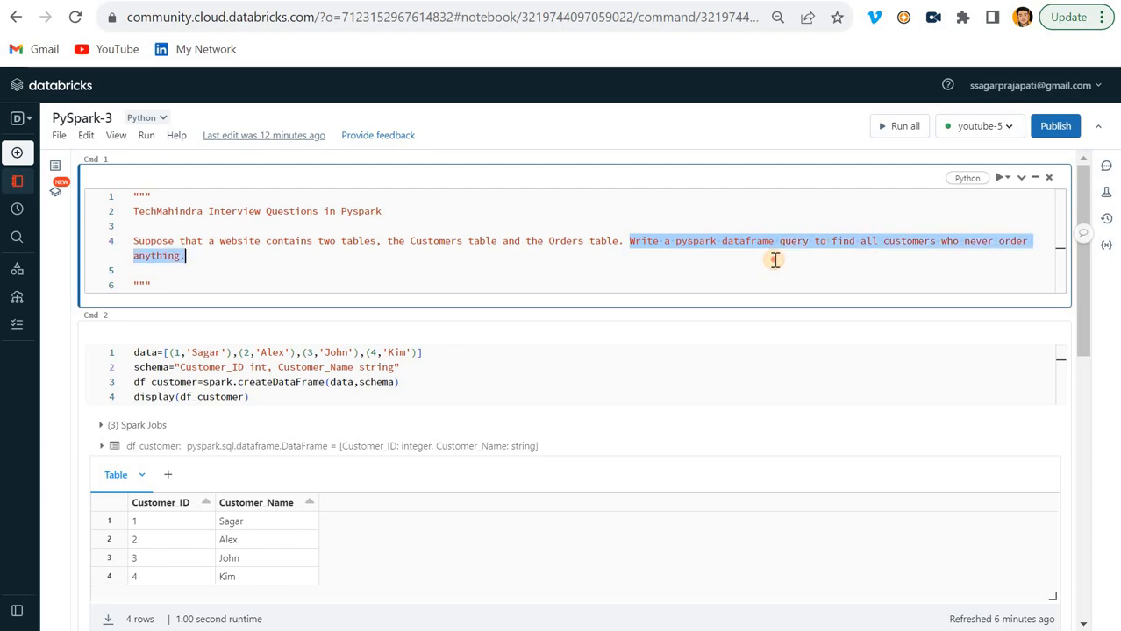
scroll("down", 3)
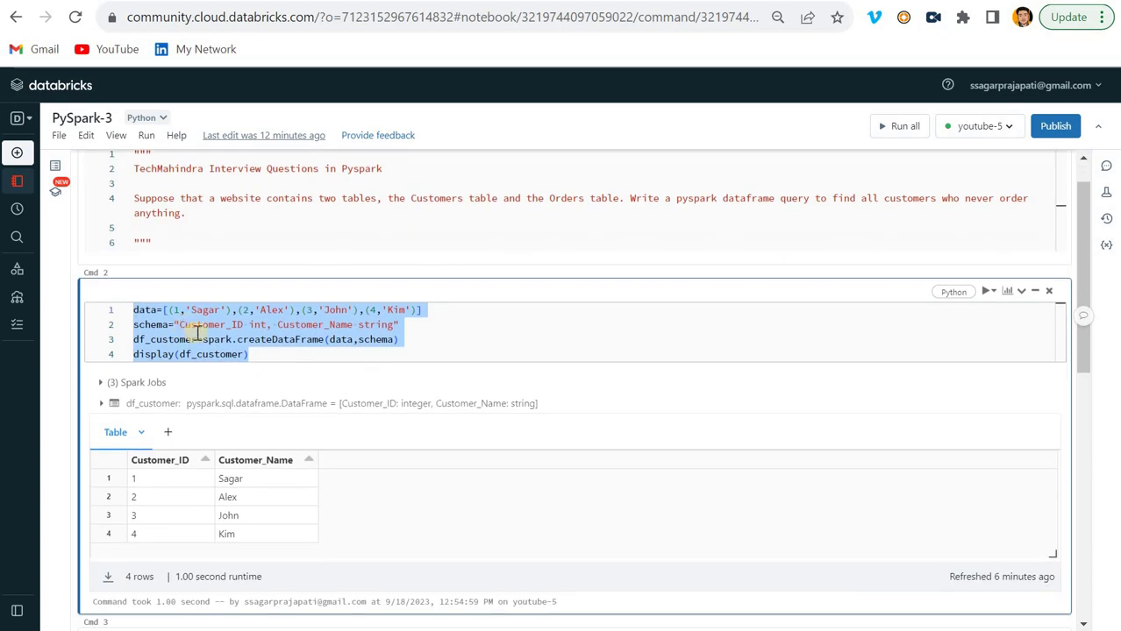
mouse_move(242, 421)
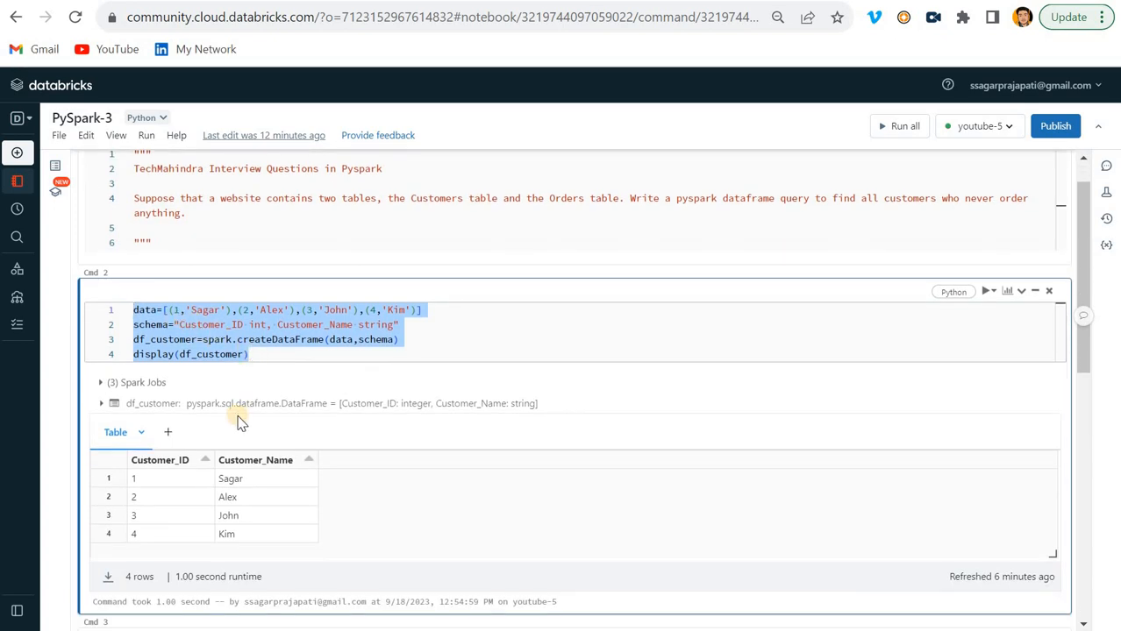
scroll("down", 3)
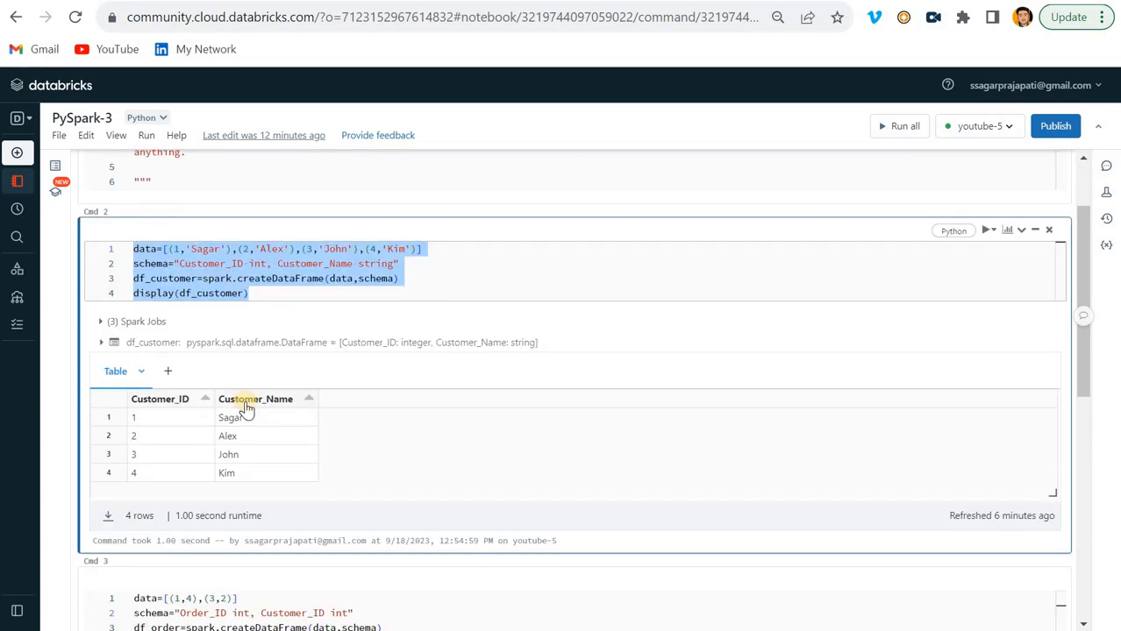
left_click(133, 418)
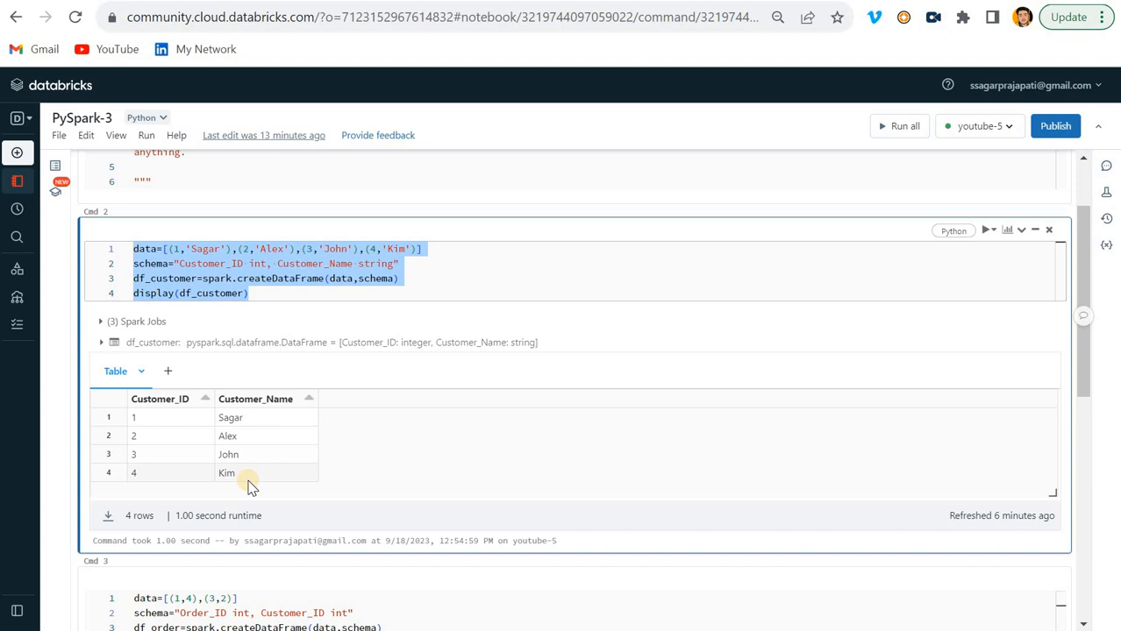
Step: Scroll through the Orders table cell down to the empty space below it for a new cell
scroll("down", 3)
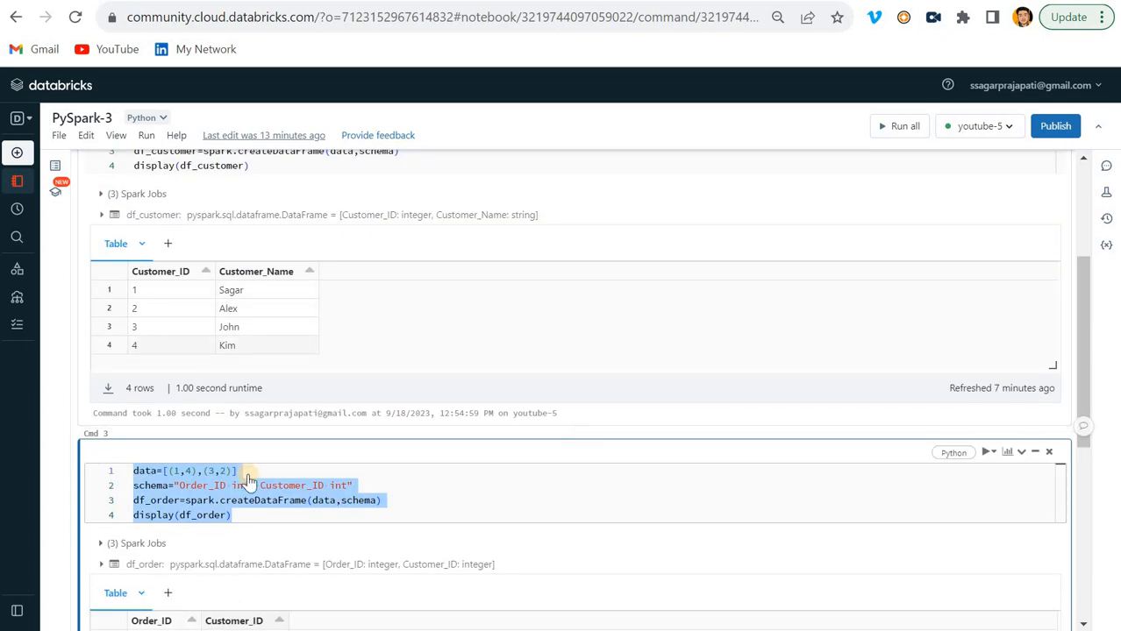
scroll("down", 3)
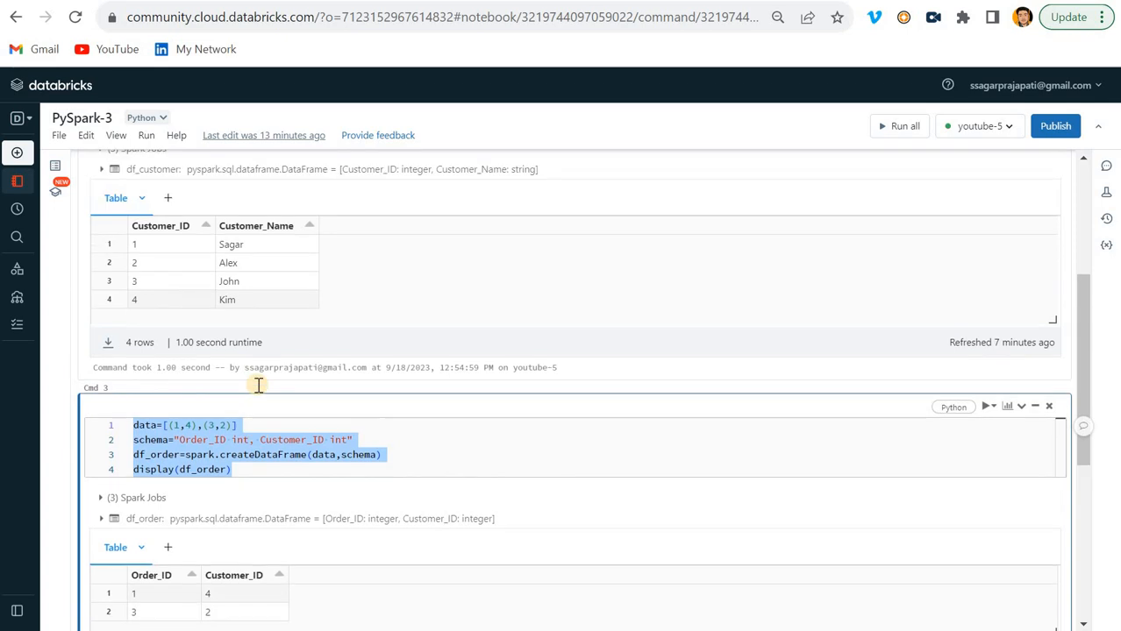
mouse_move(182, 312)
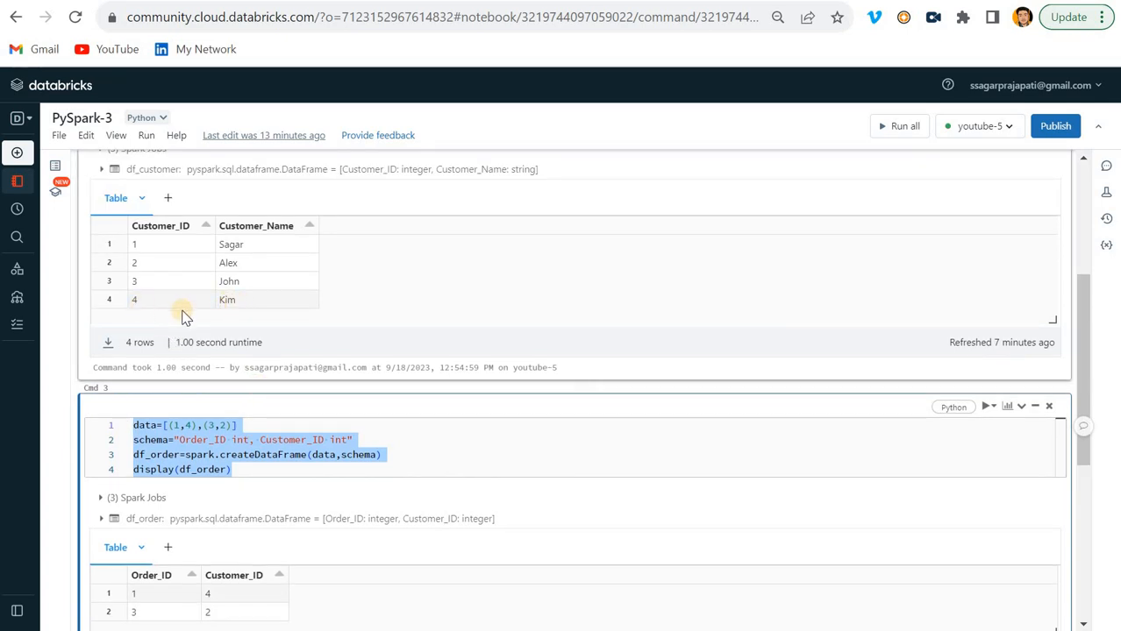
scroll("down", 3)
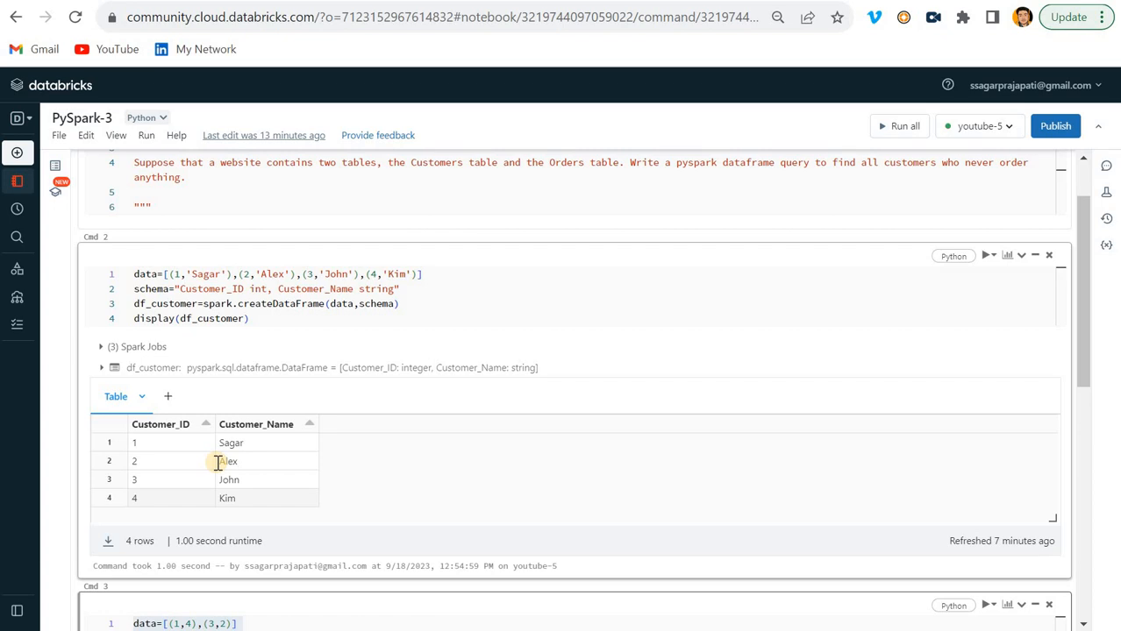
scroll("down", 3)
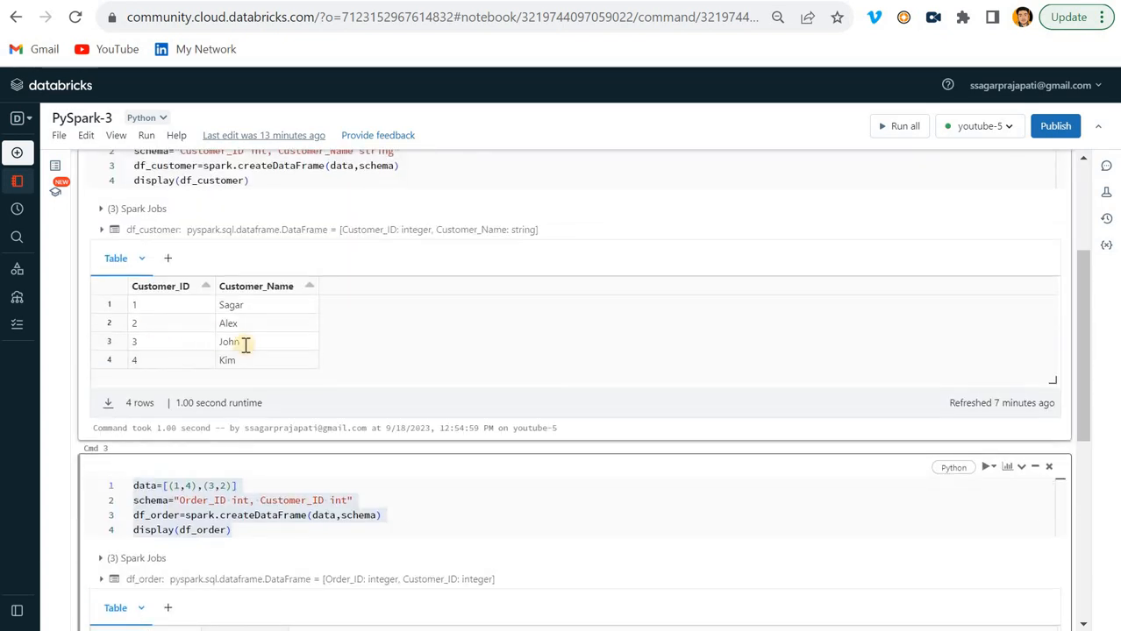
scroll("down", 3)
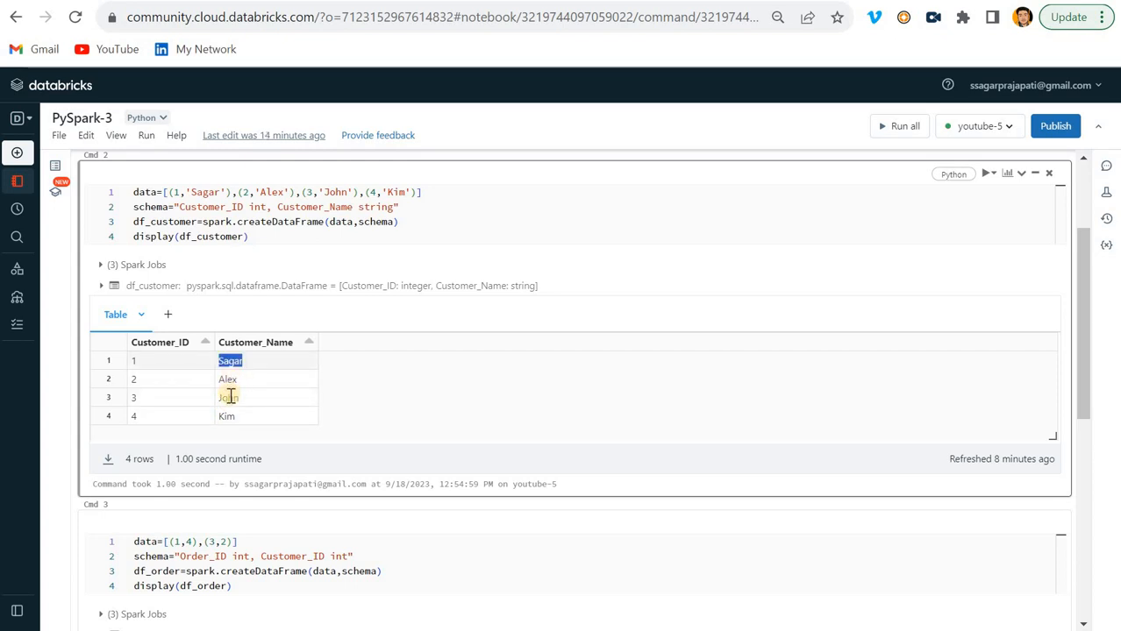
scroll("down", 3)
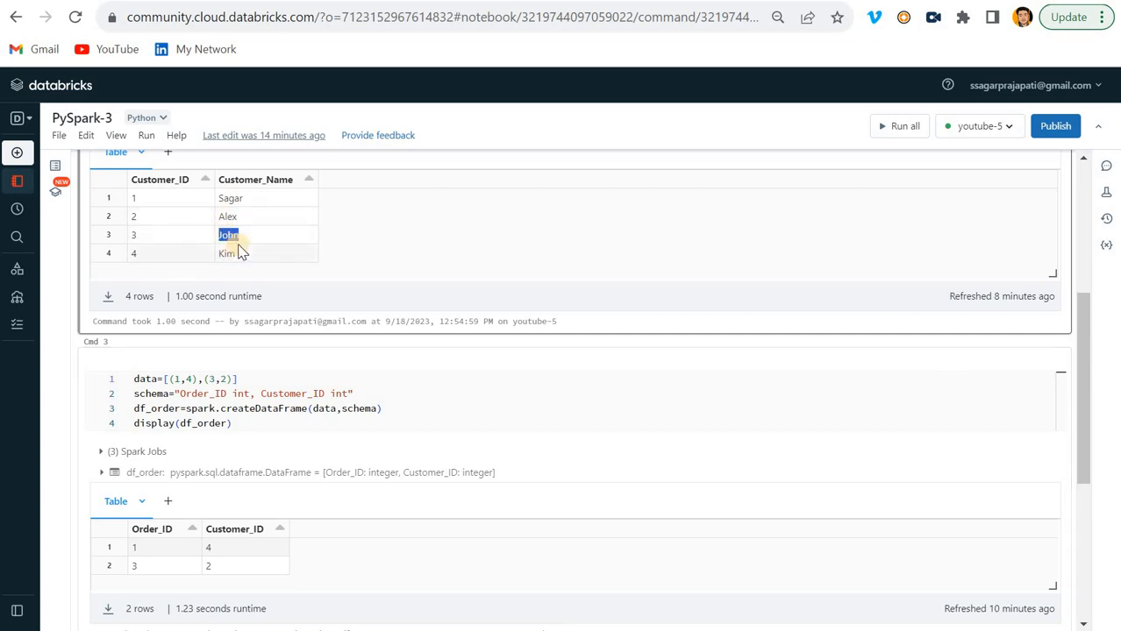
scroll("down", 3)
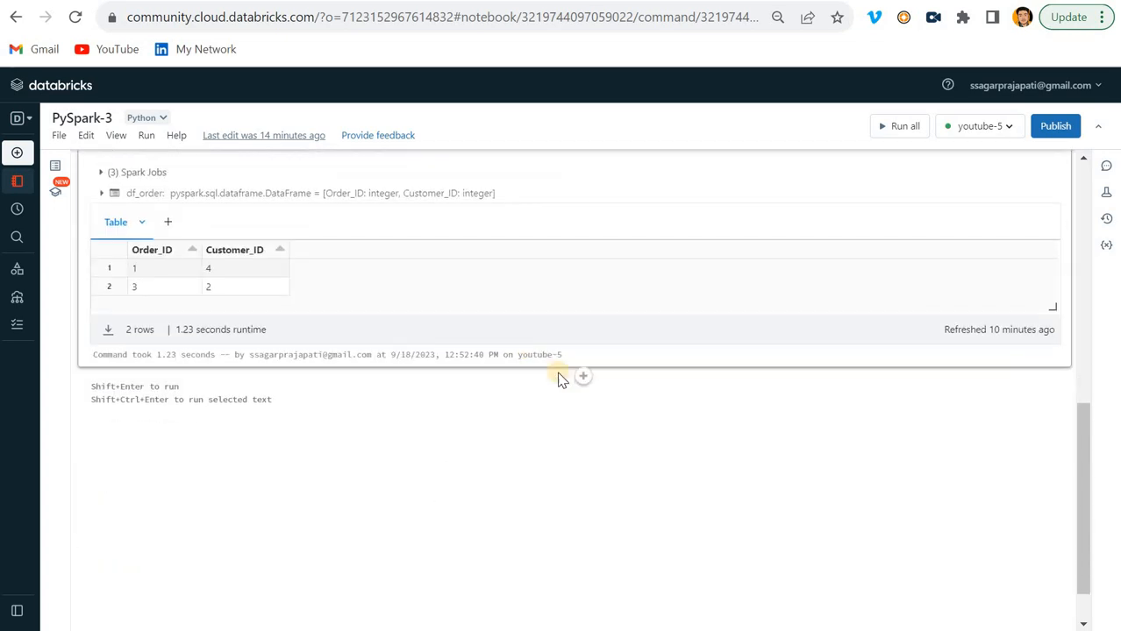
mouse_move(262, 119)
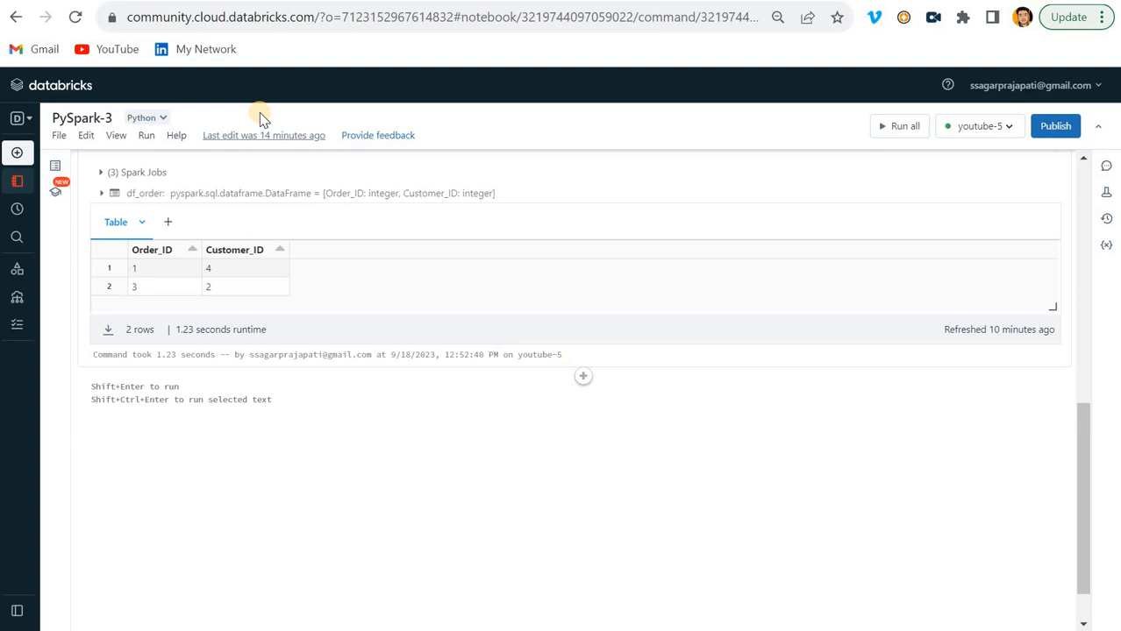
mouse_move(537, 372)
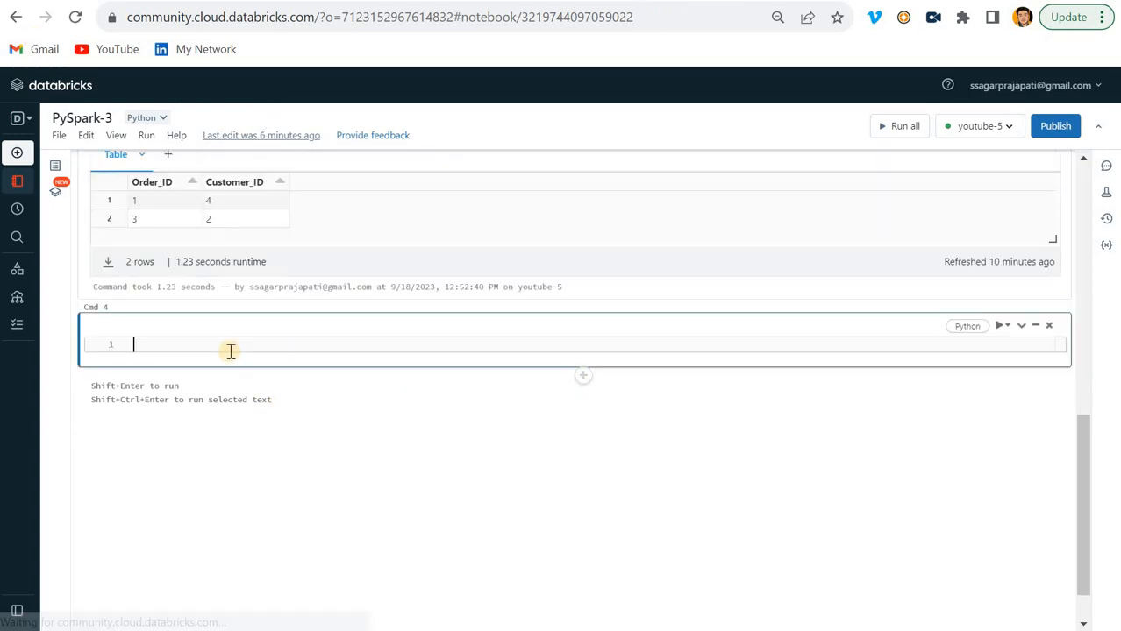
Step: Start the cell with df=df_customer.join(df_order, df_customer.Customer_ID as the join's left key
type("df=s")
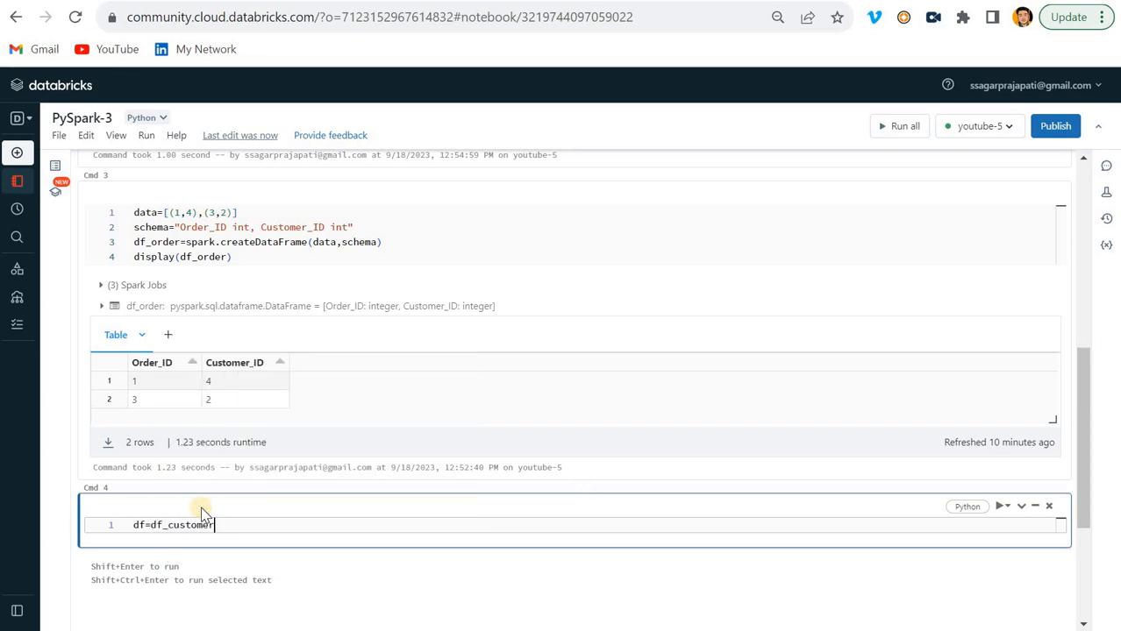
type(".join")
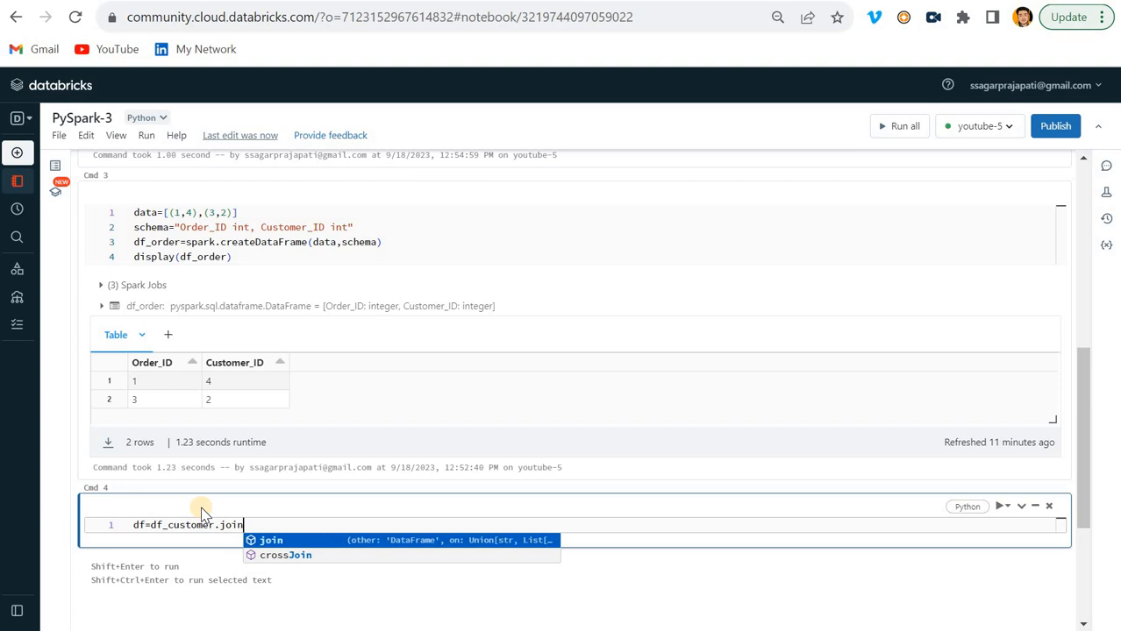
type("(df_order")
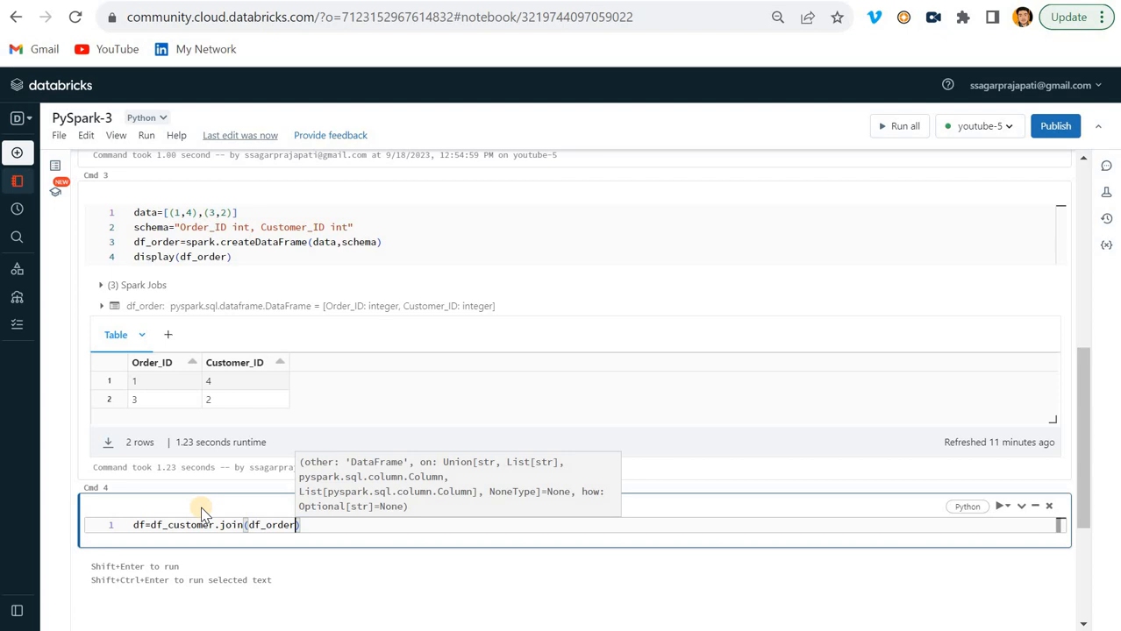
type(",")
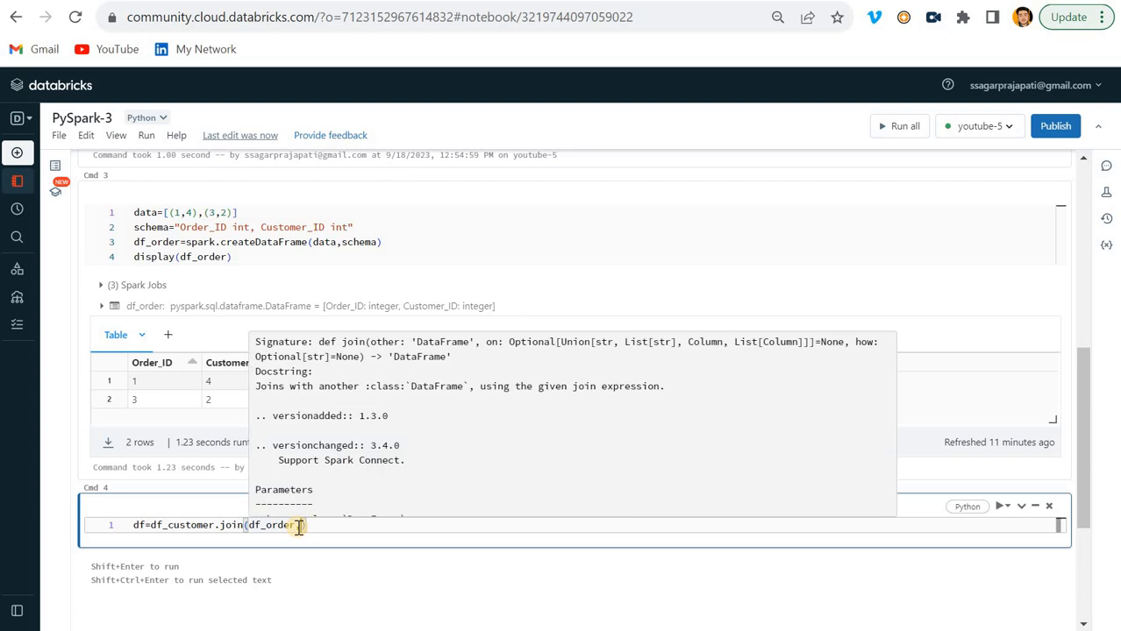
type(",")
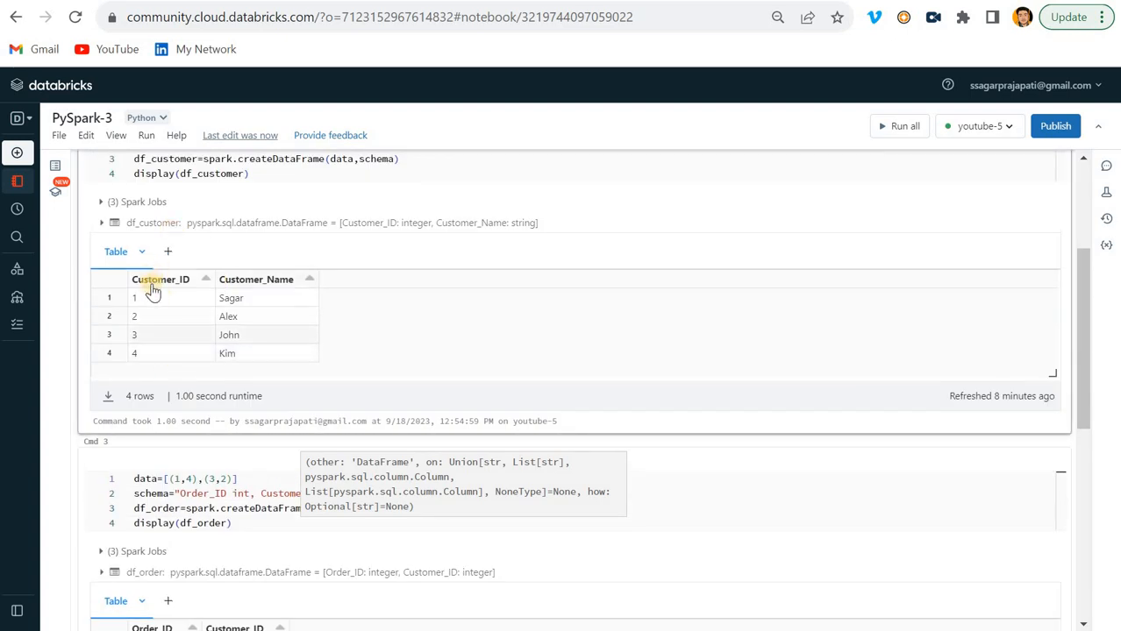
scroll("down", 3)
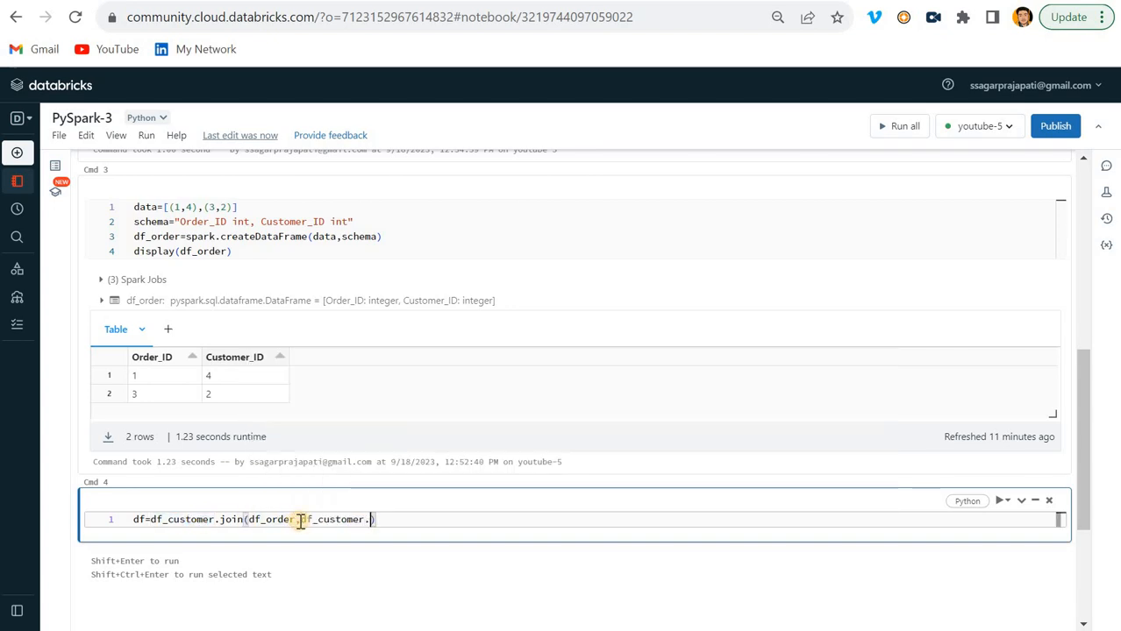
type("cus")
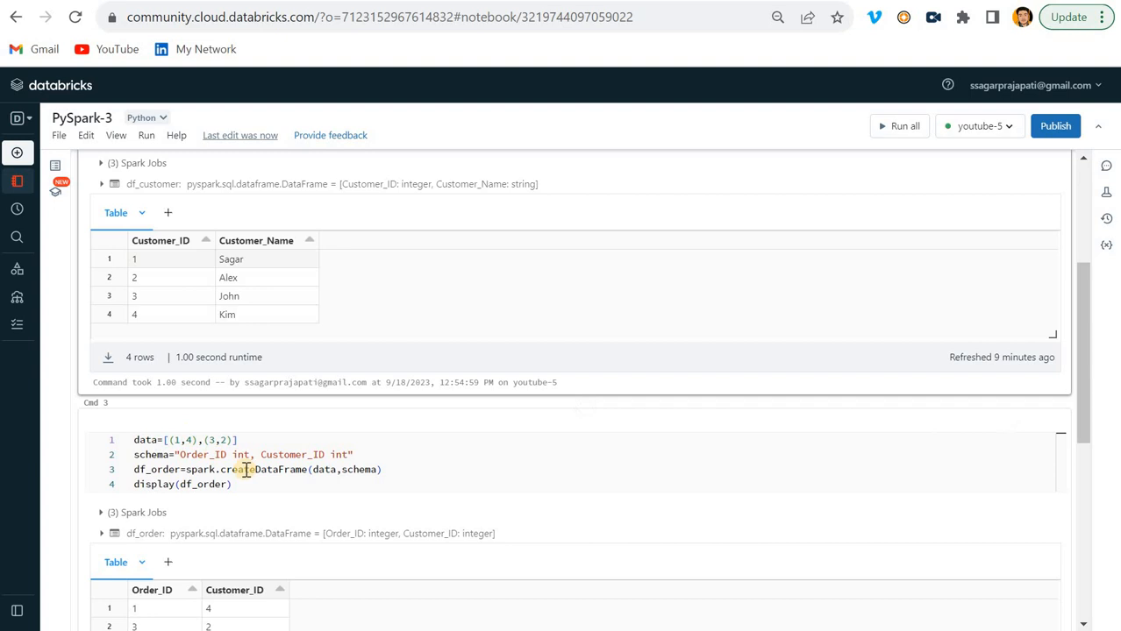
double_click(291, 454)
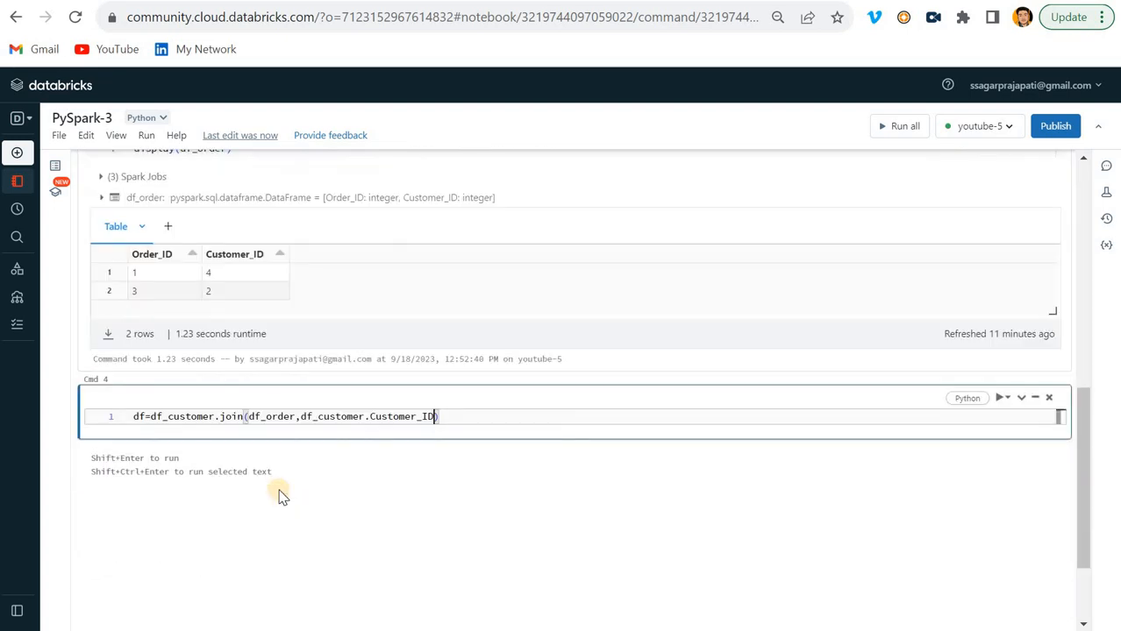
Step: Complete the condition ==df_order.Customer_ID with join type 'left' and begin display(df)
type("==d")
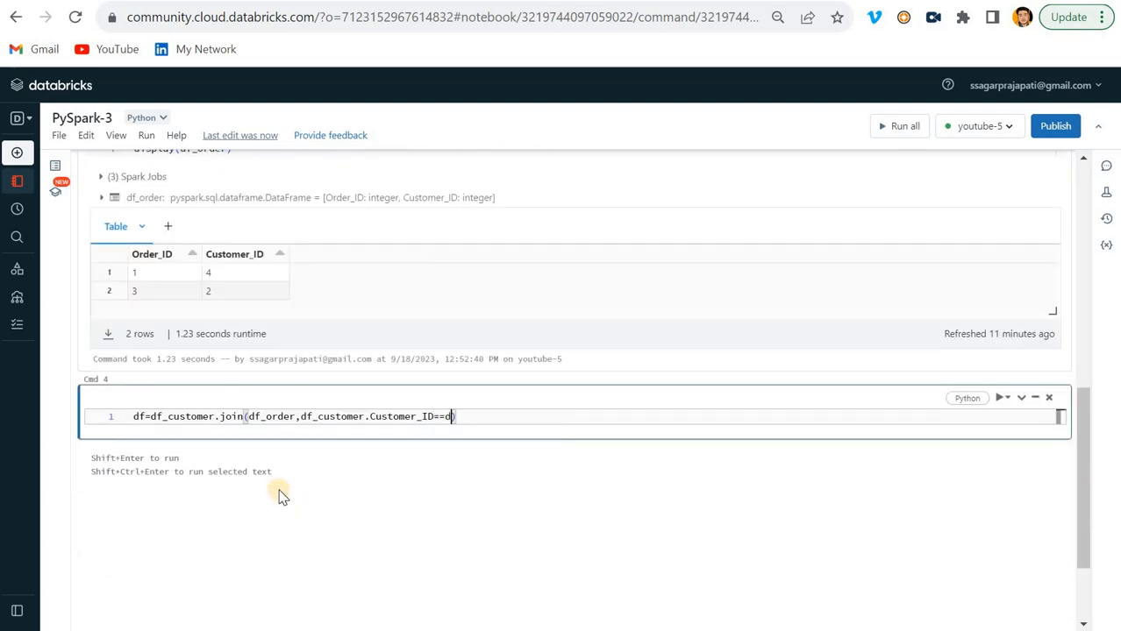
type("f_roder")
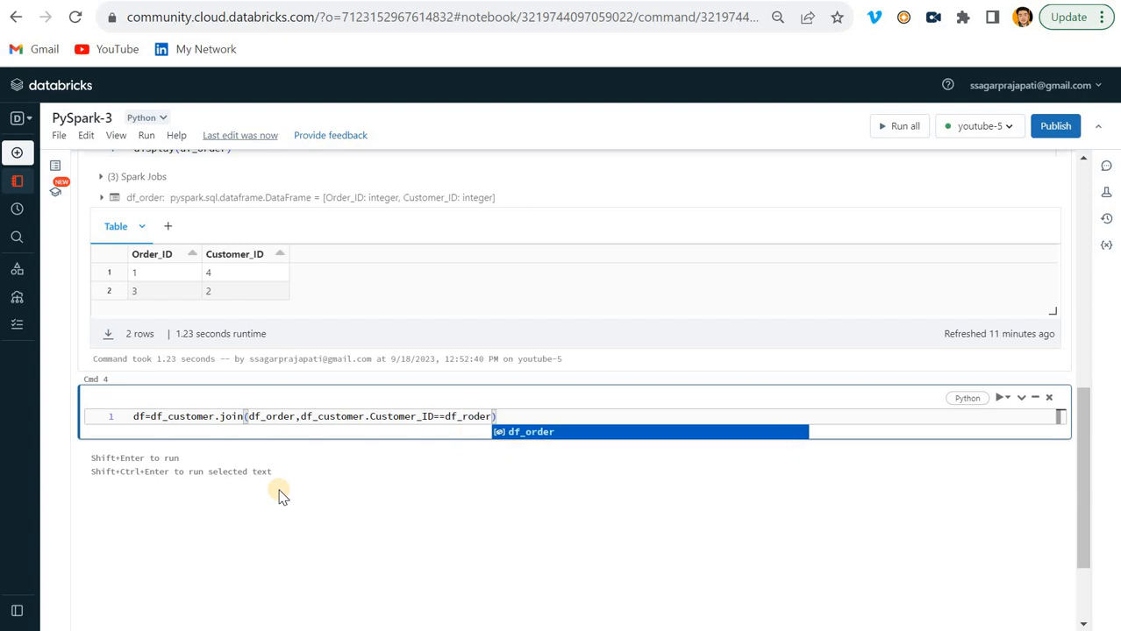
type(".Customer_ID")
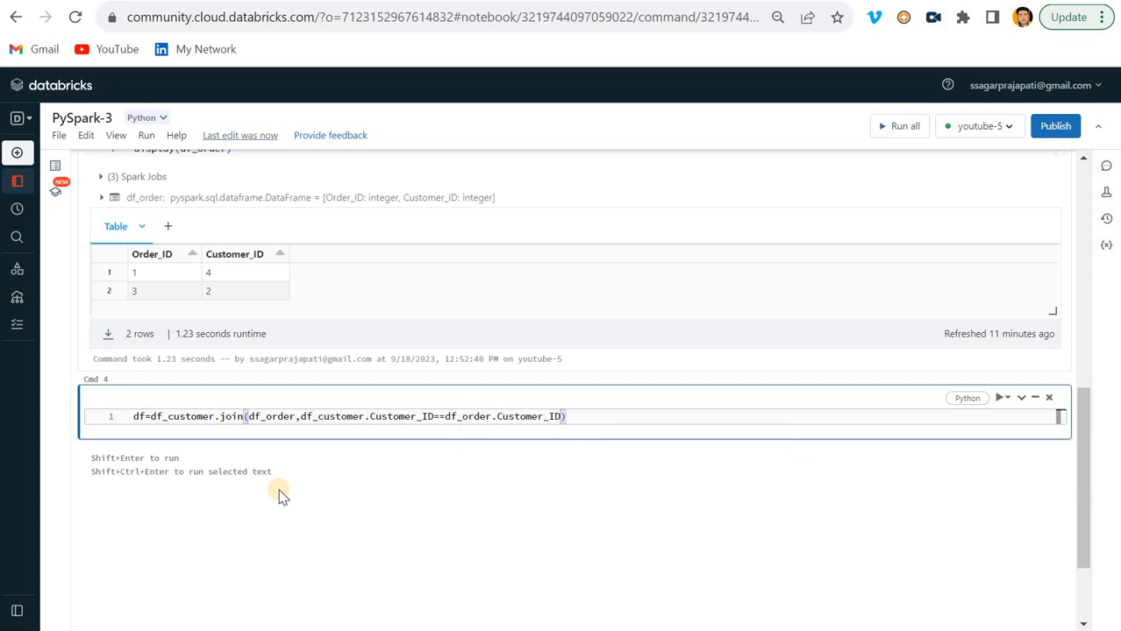
type(",")
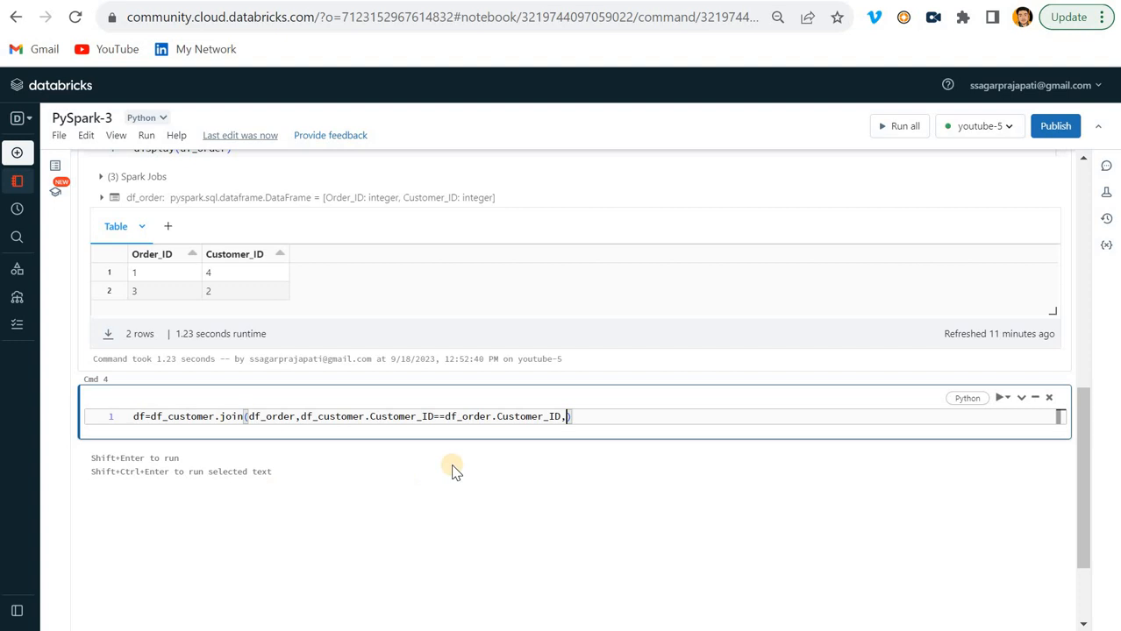
left_click(568, 417)
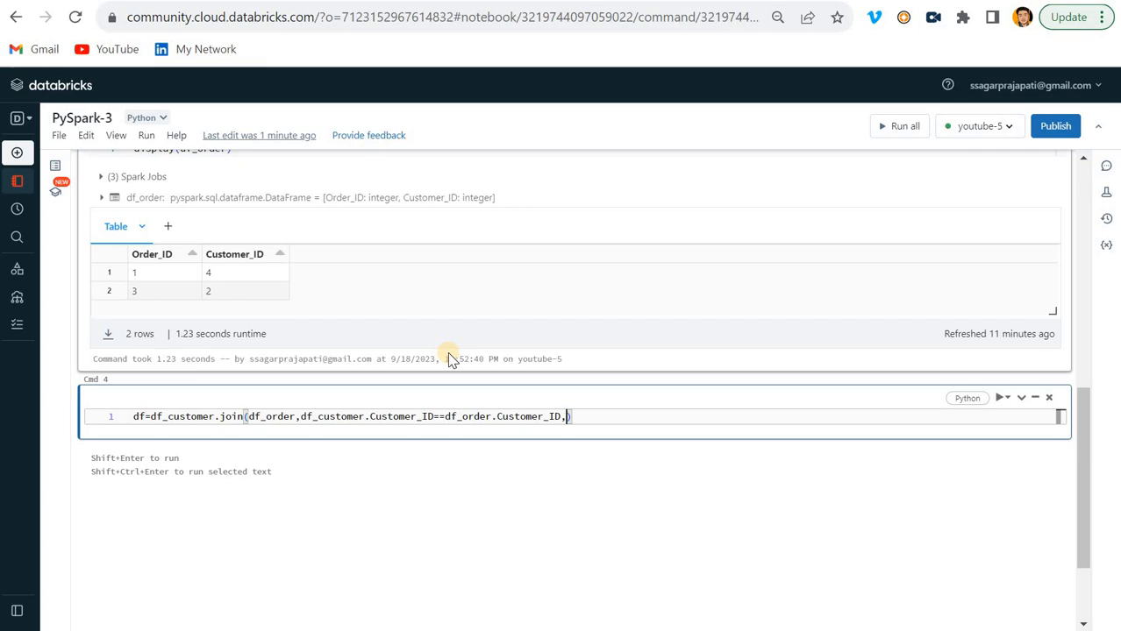
type("left'")
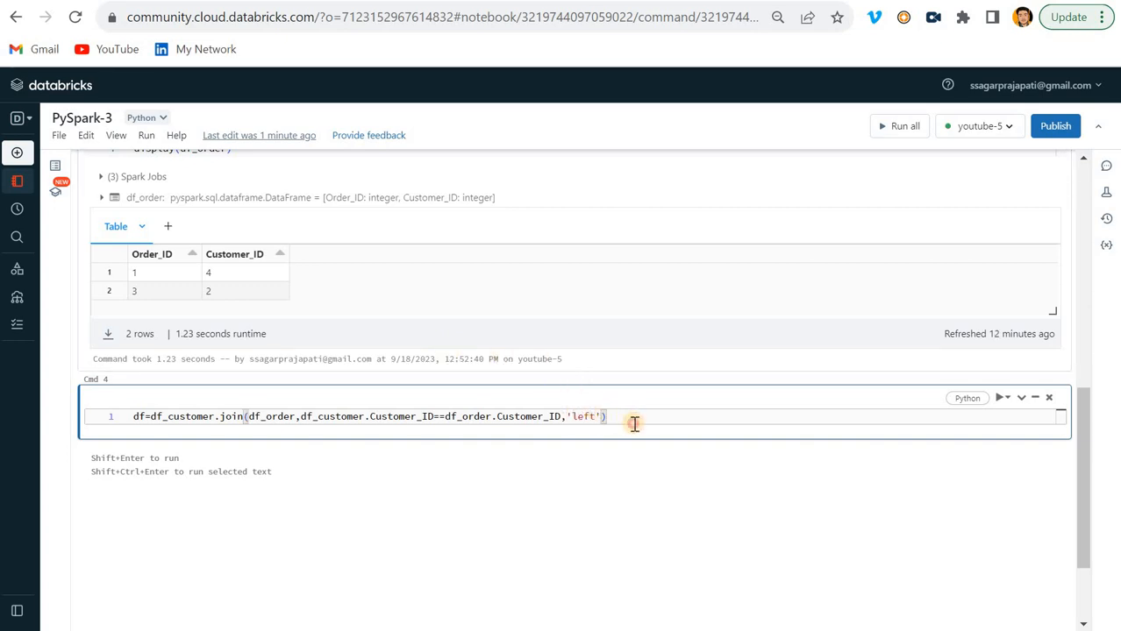
type("display(df")
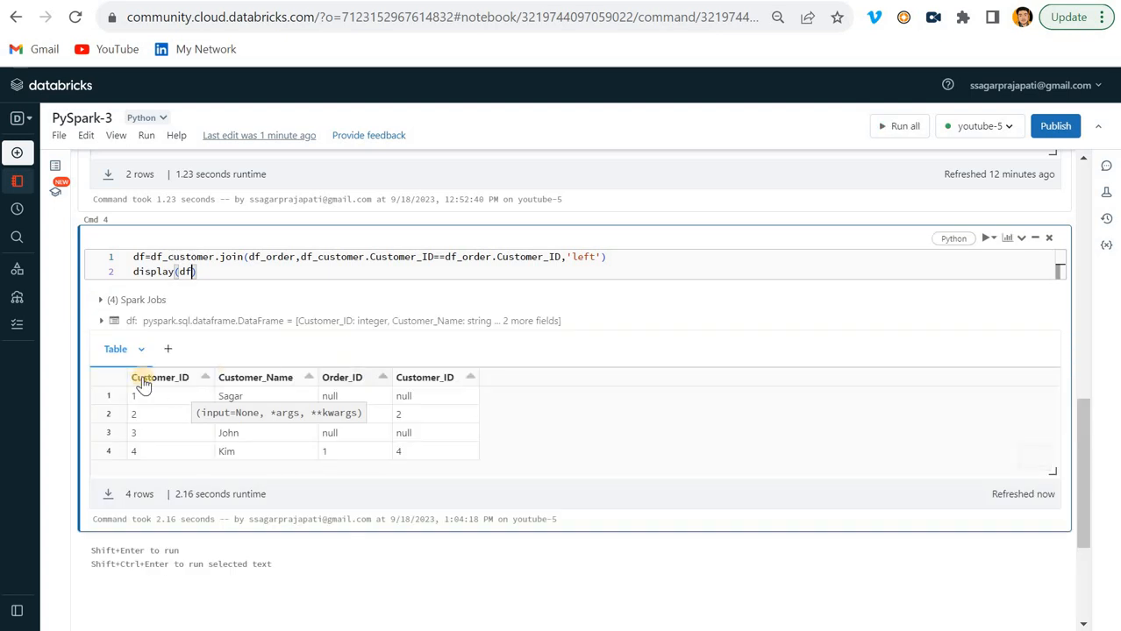
mouse_move(344, 379)
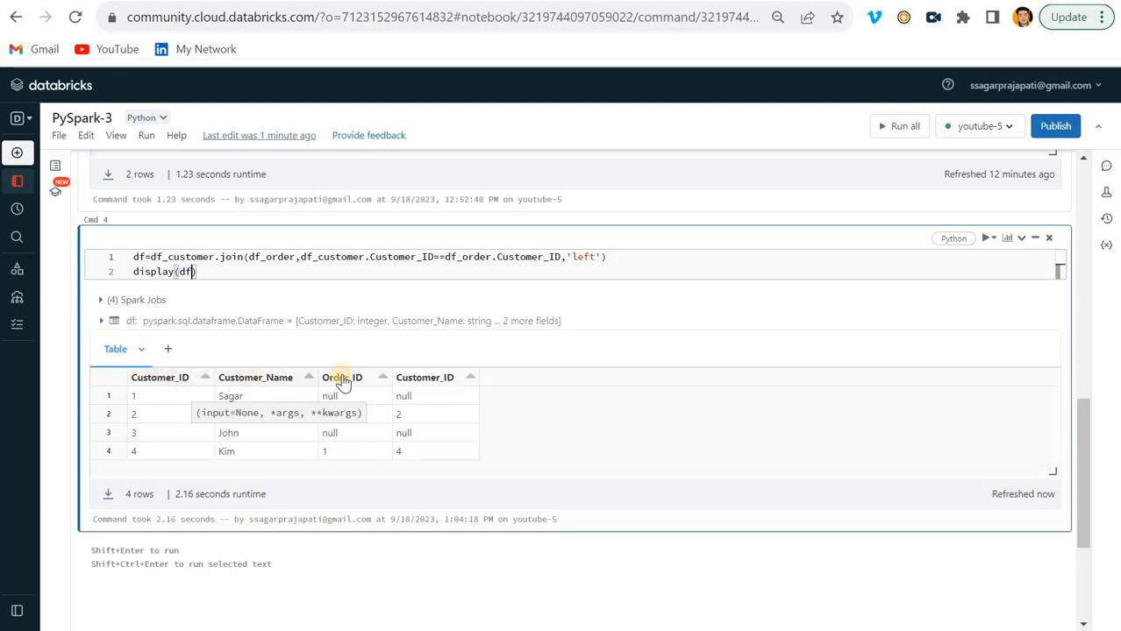
mouse_move(574, 396)
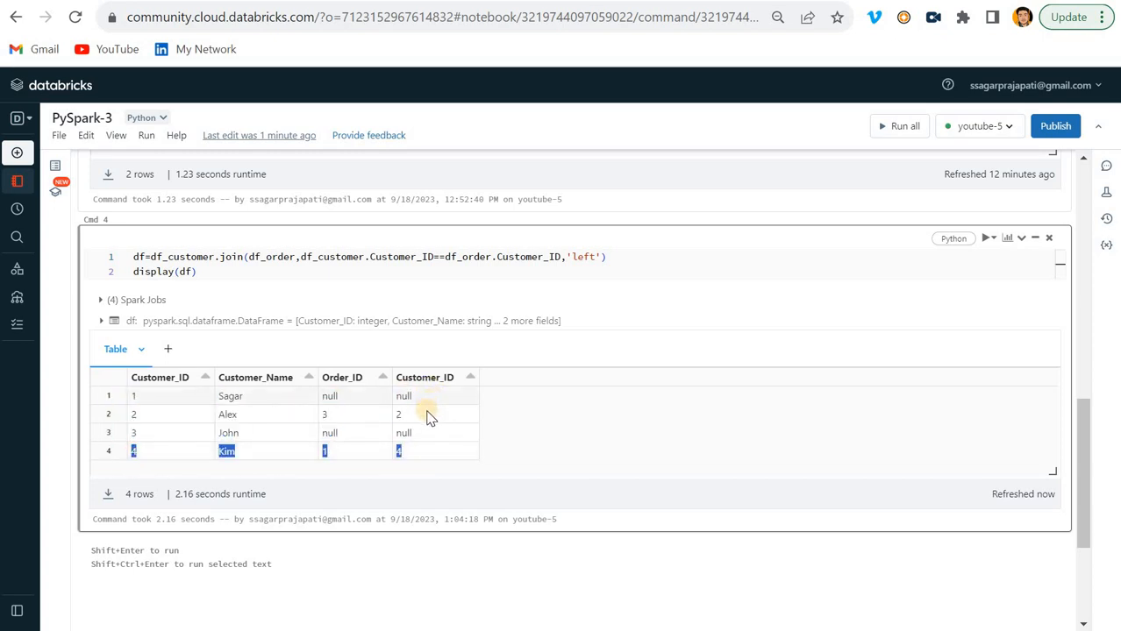
Step: Inspect Kim's row in the join result and sort it by Order_ID descending
left_click(133, 414)
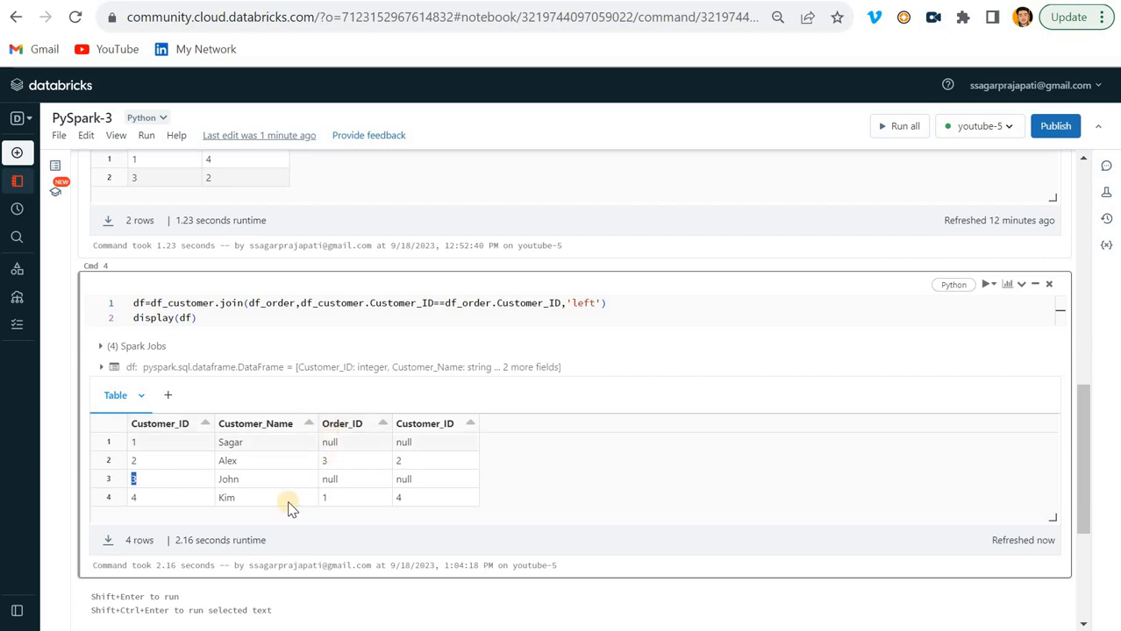
mouse_move(398, 435)
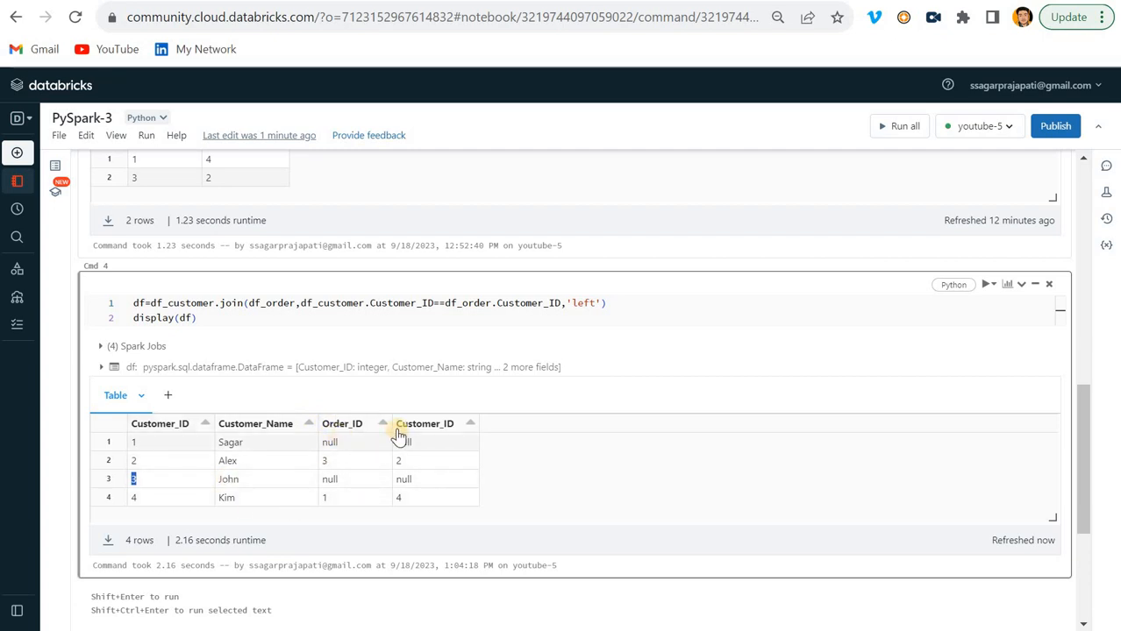
mouse_move(329, 430)
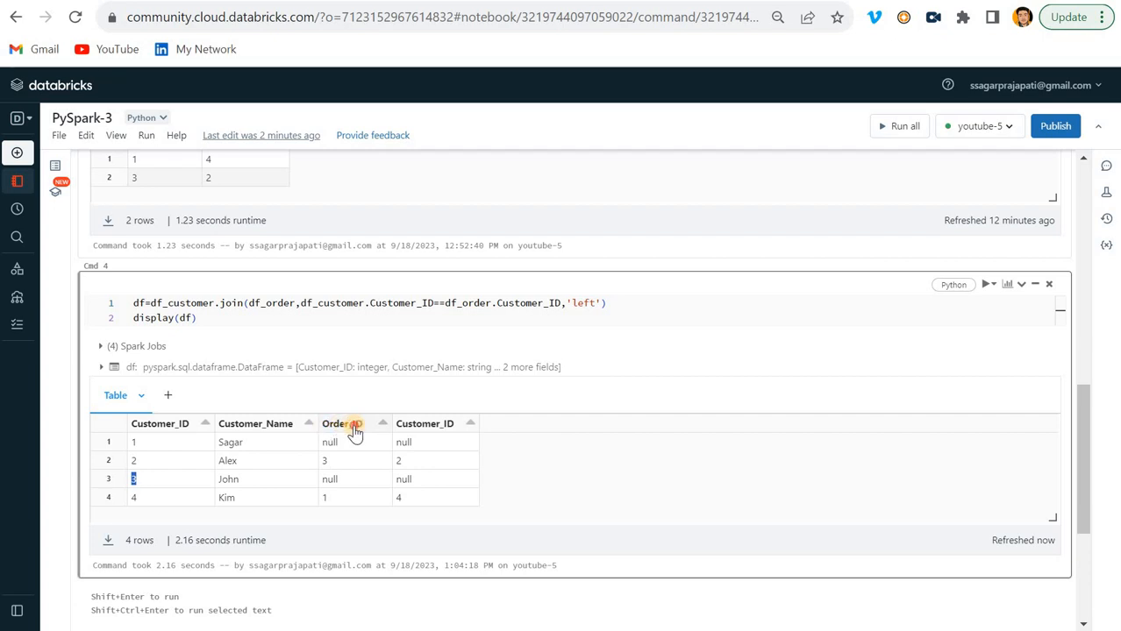
left_click(340, 423)
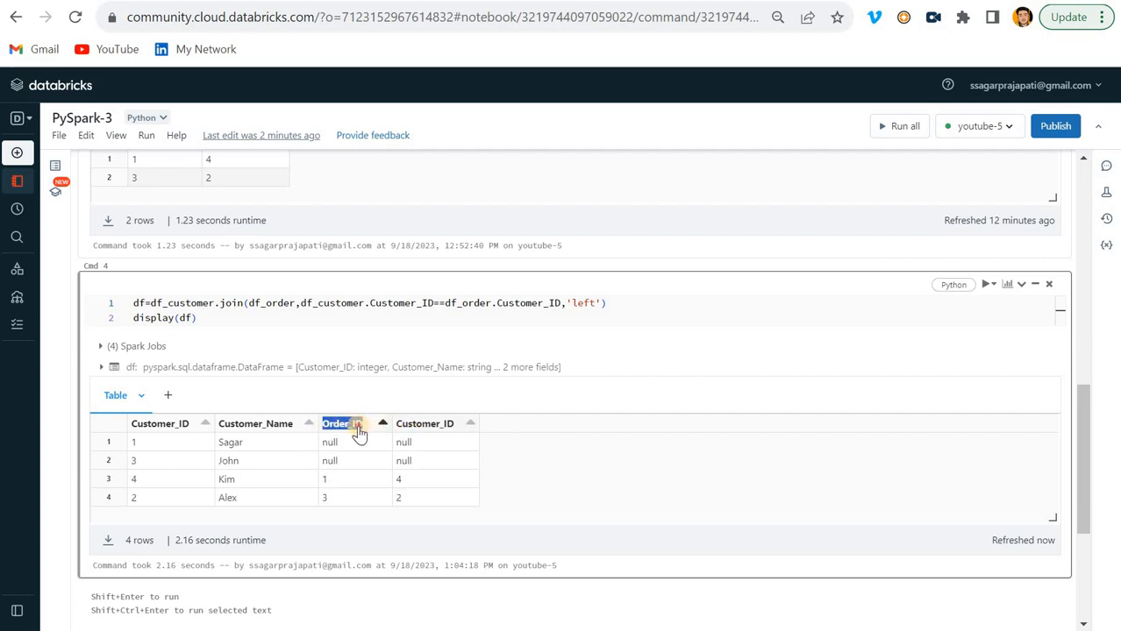
left_click(340, 423)
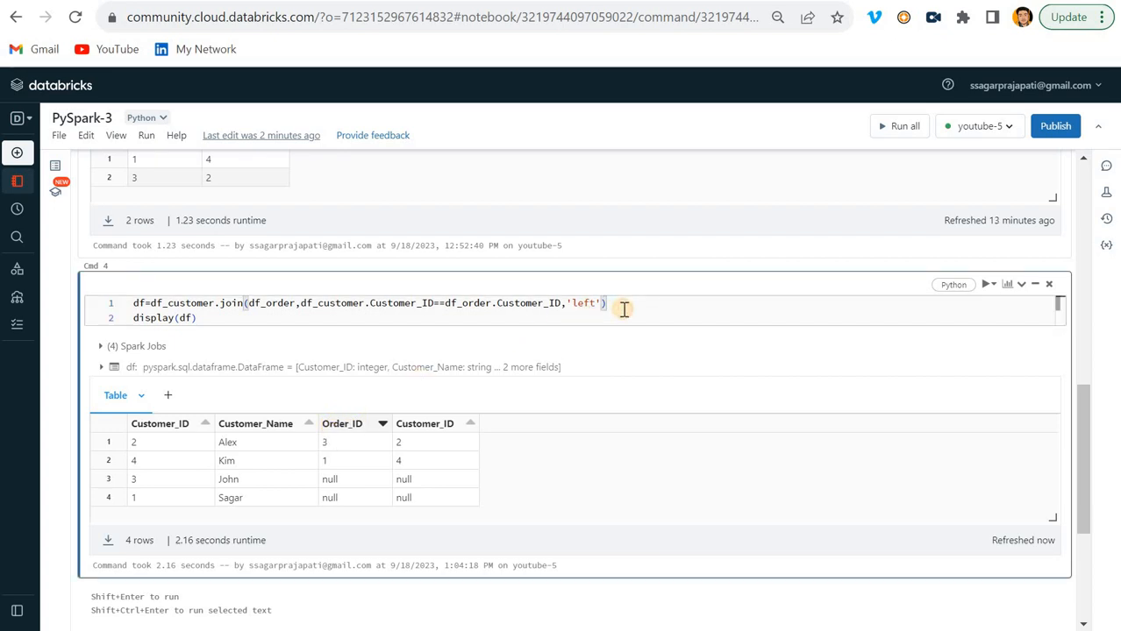
Step: Append .filter(df_order.Customer_ID.isNull()) to the join so only Sagar and John remain
type(".filte")
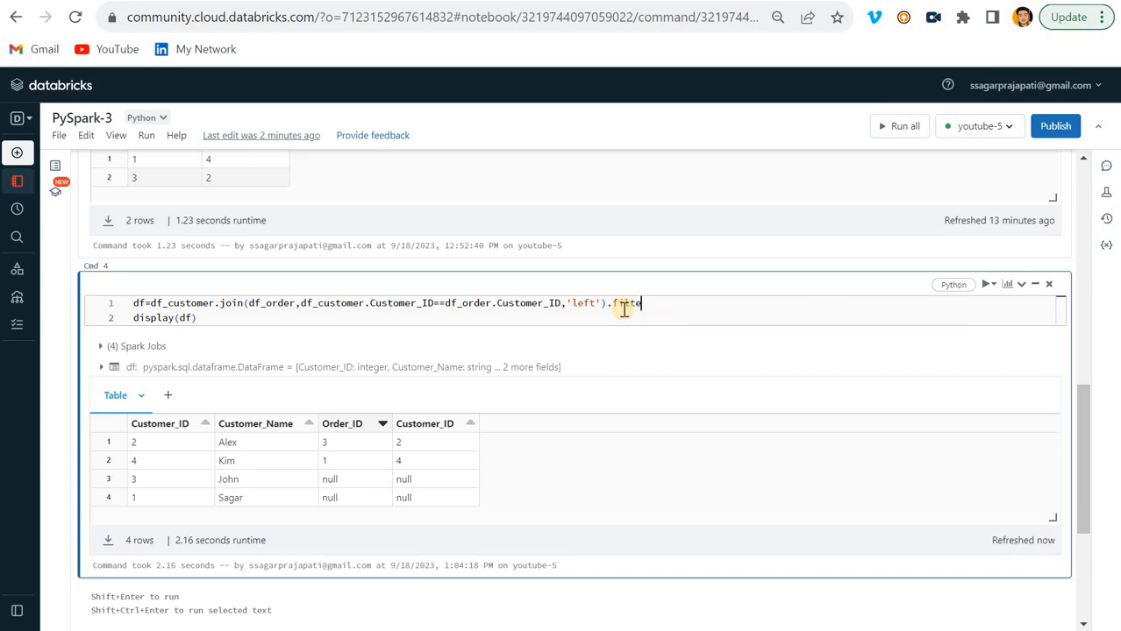
type("er(")
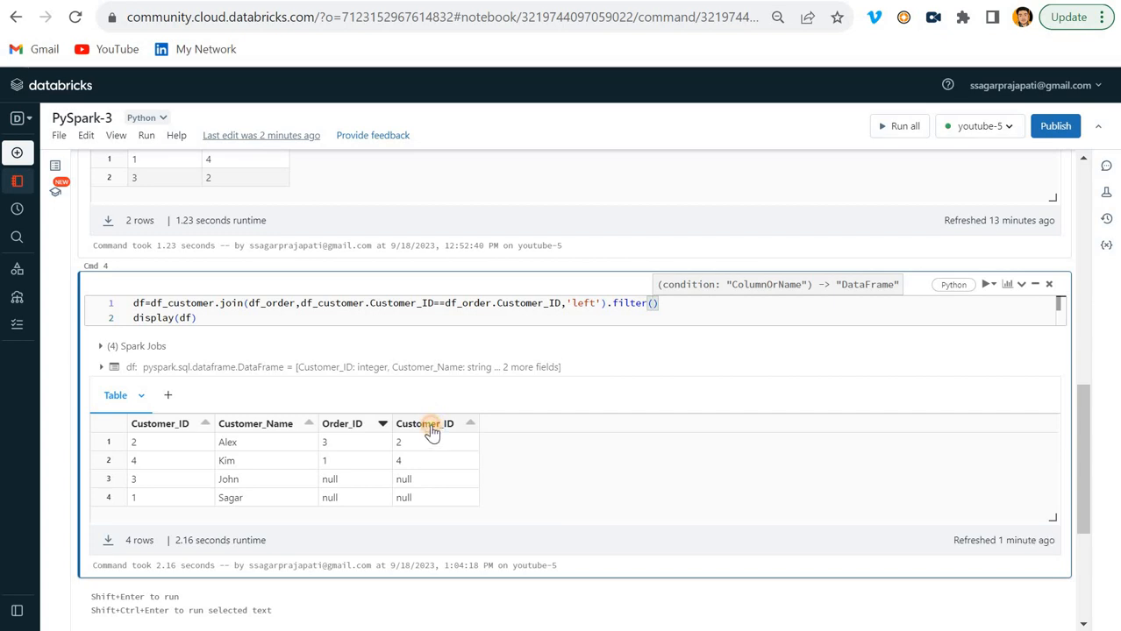
left_click(424, 423)
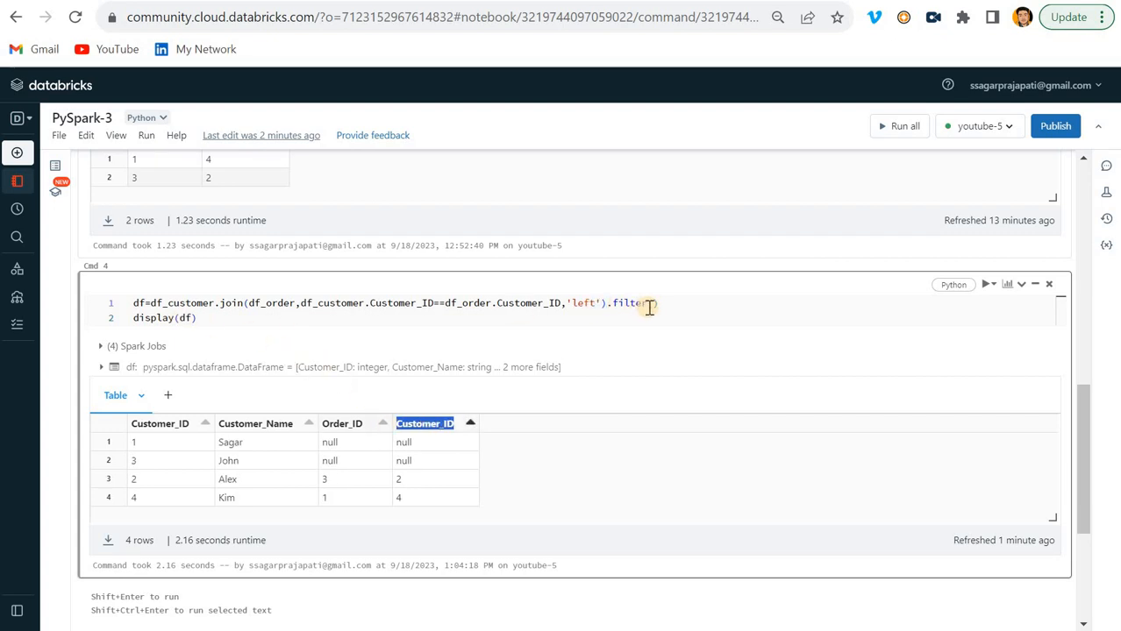
type("df_)")
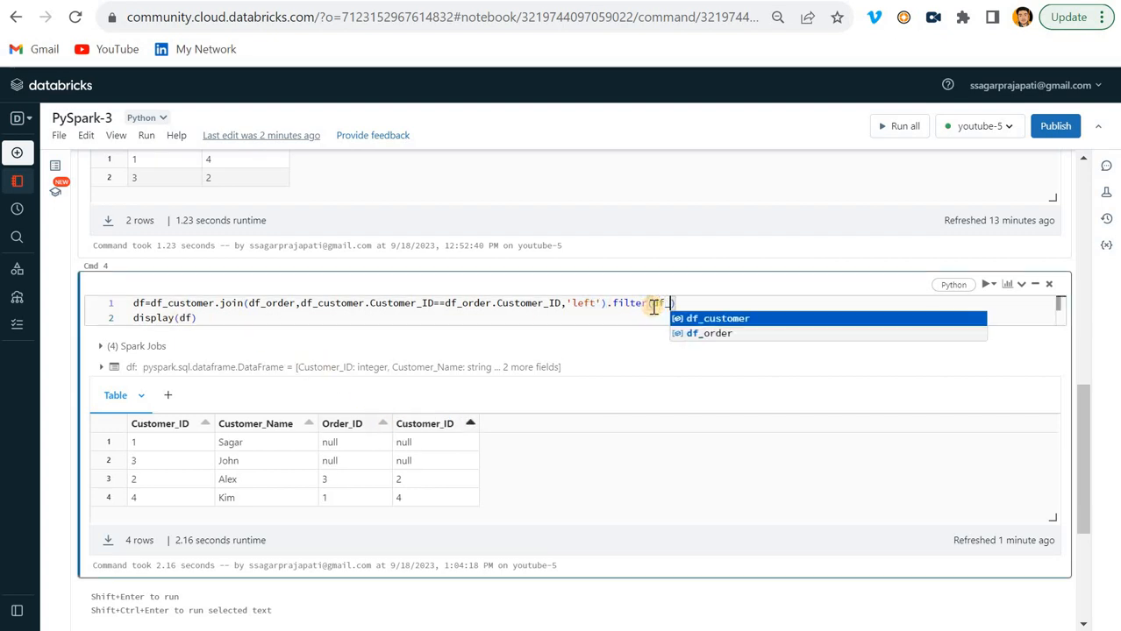
type("df_order.Customer_ID")
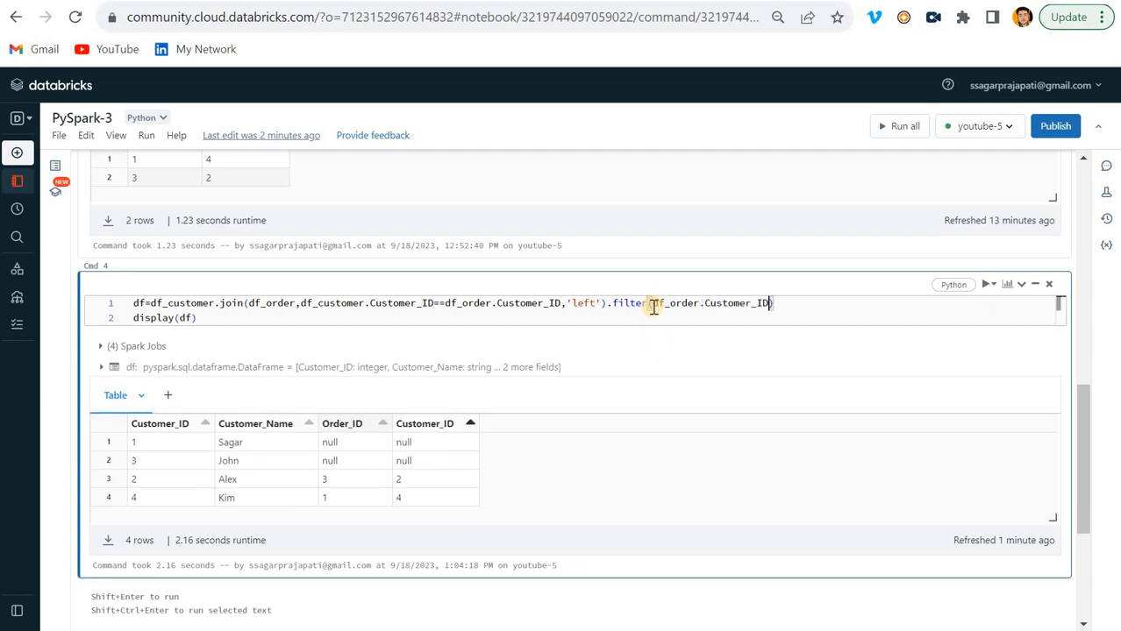
type(".isn")
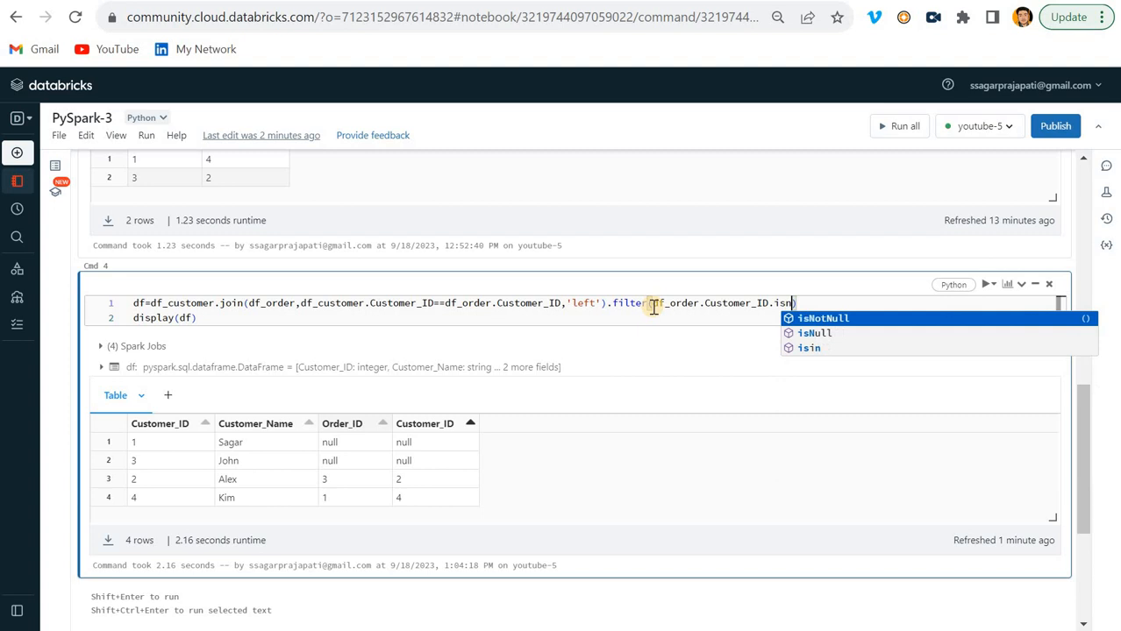
left_click(815, 333)
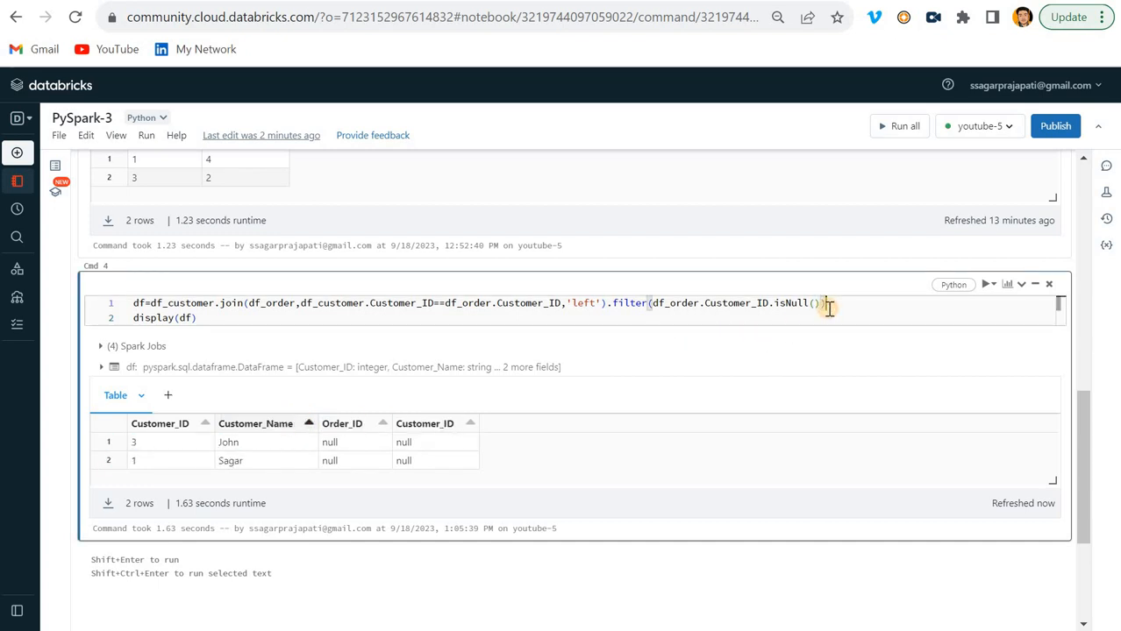
Step: Append .select(df_customer.Customer_Name) so the result shows only the customer names
type(".select(df")
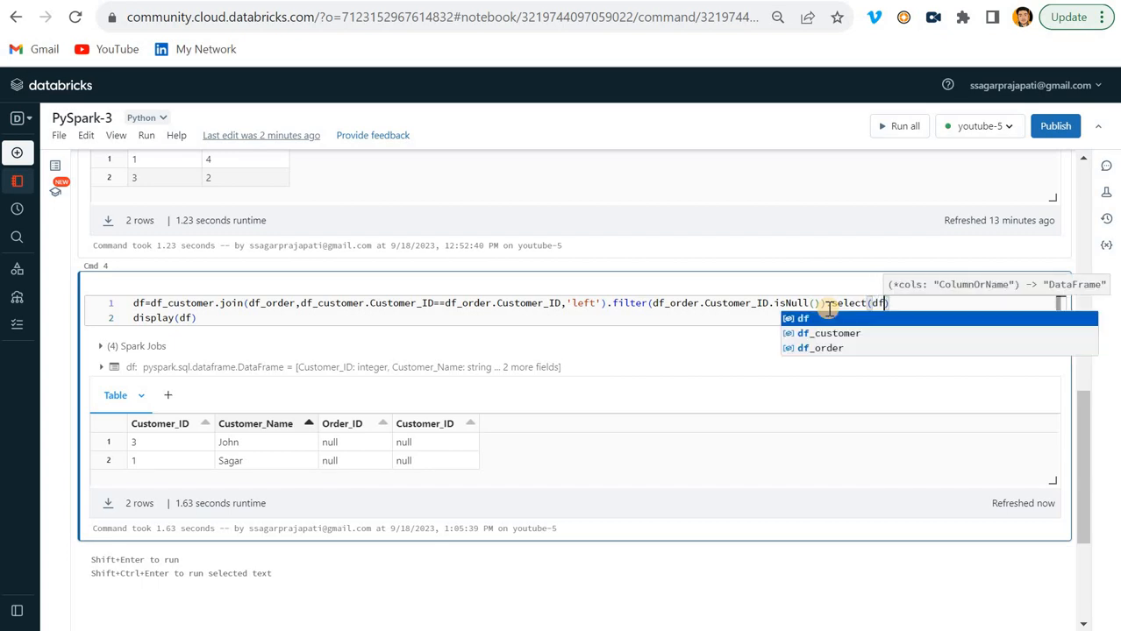
left_click(827, 333)
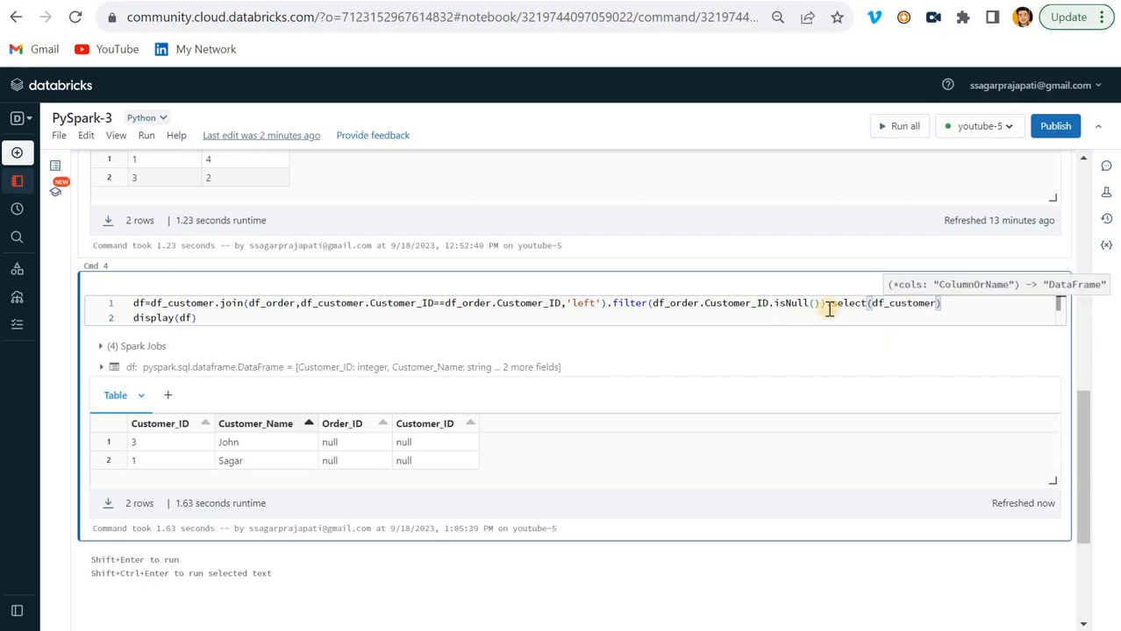
type(".")
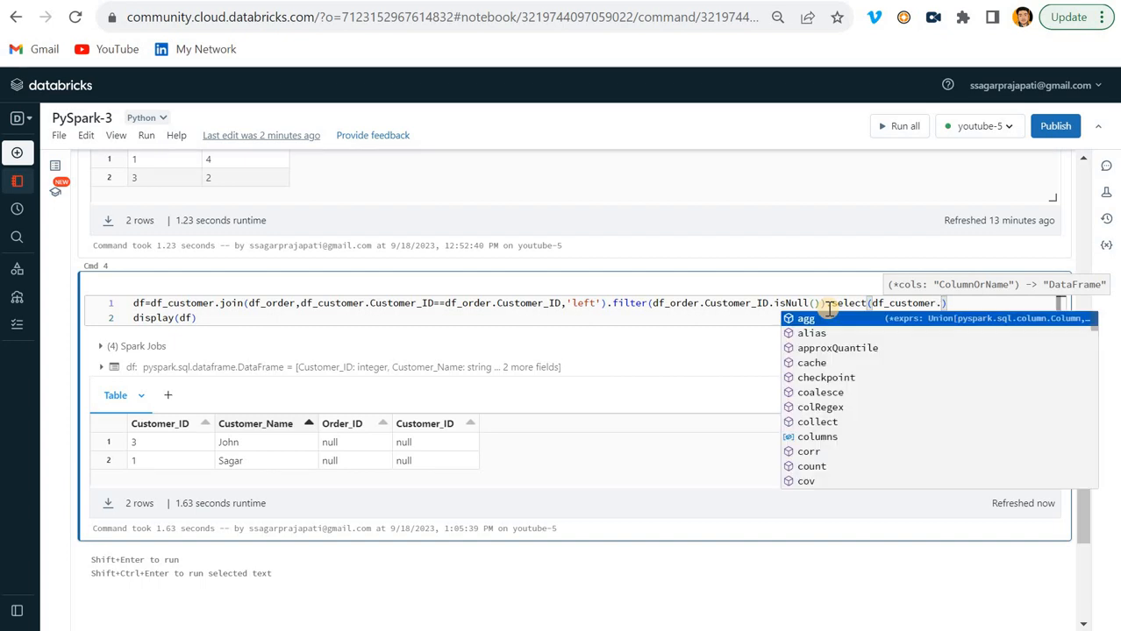
type("jo")
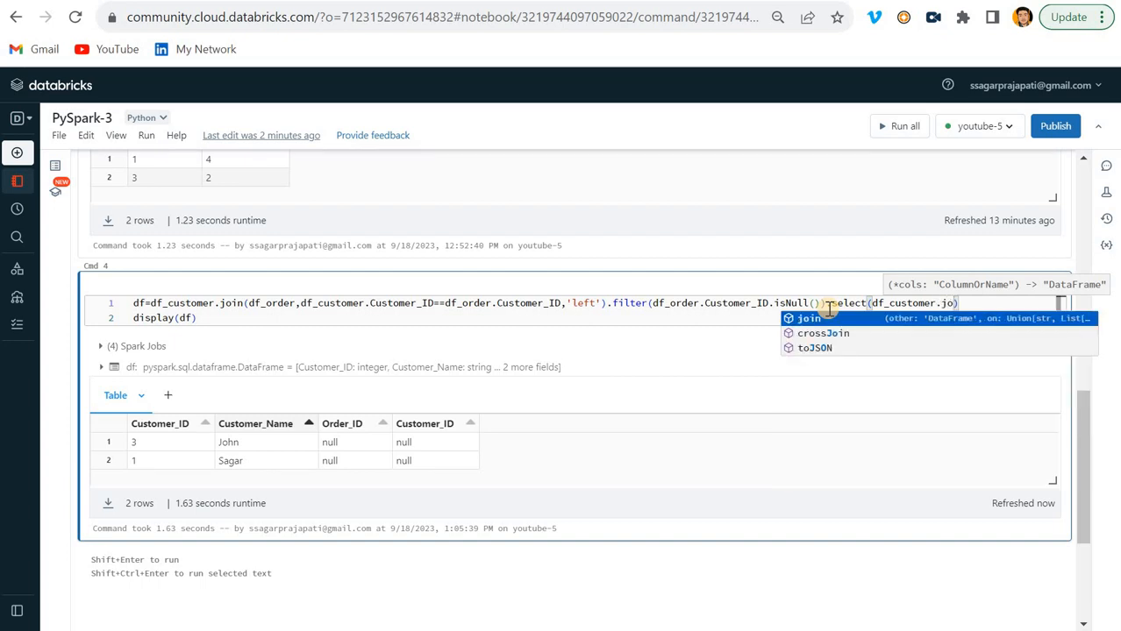
type("C")
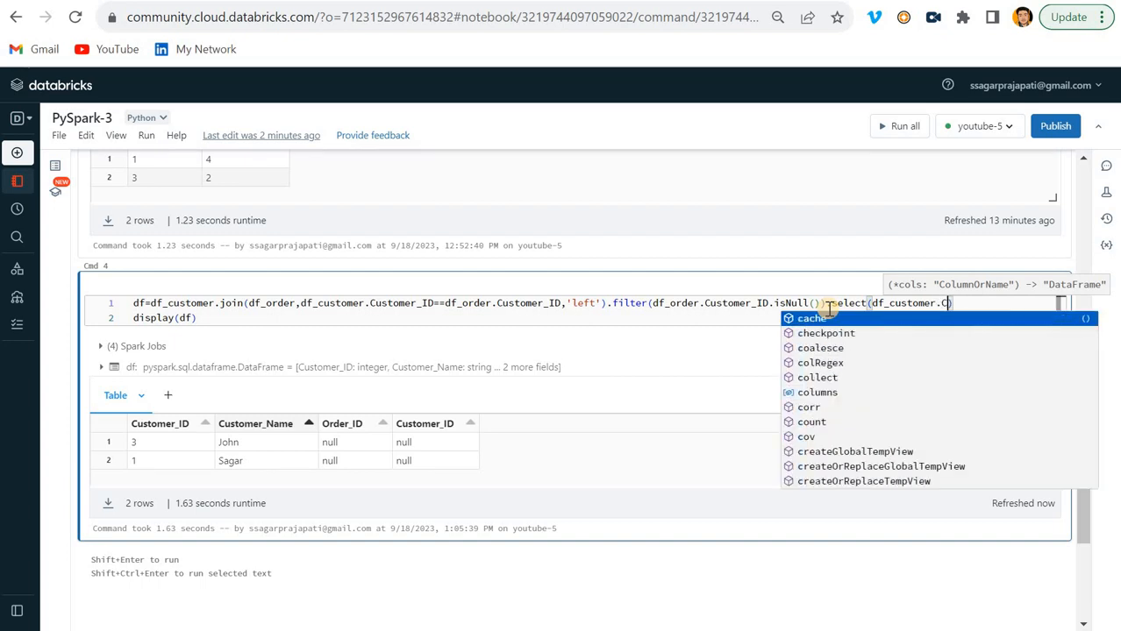
type("us")
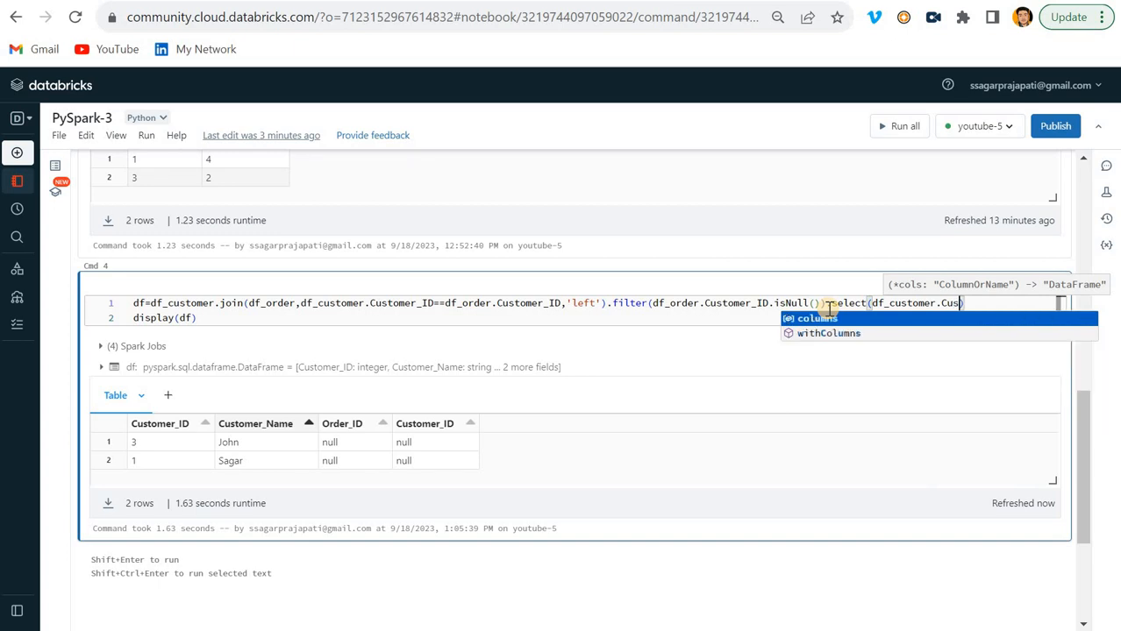
type("tomer")
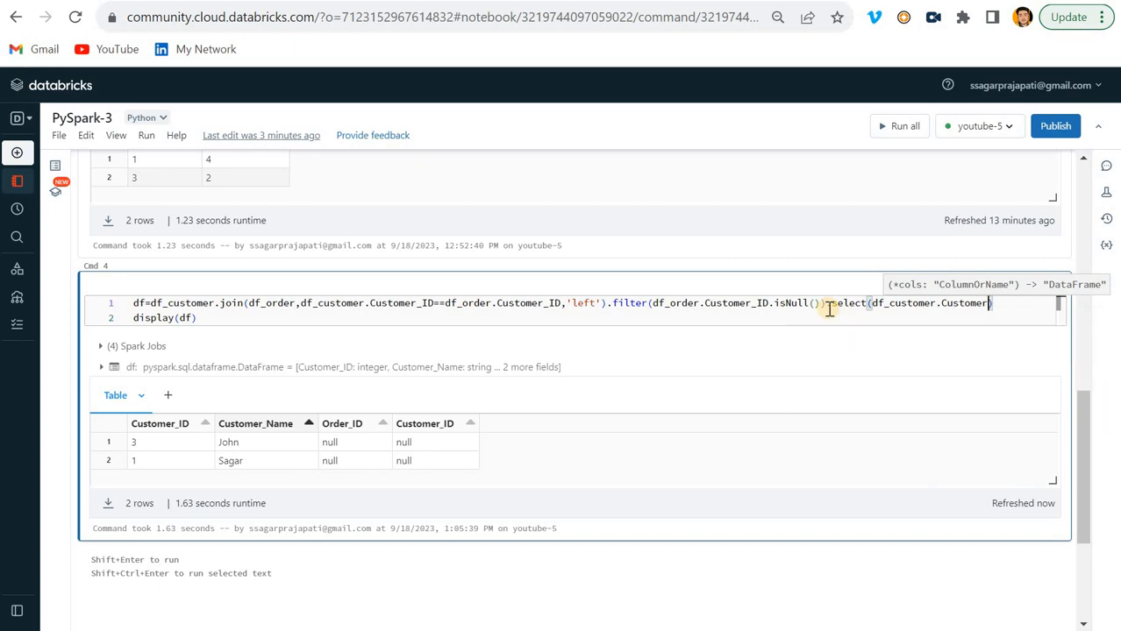
type("_Name")
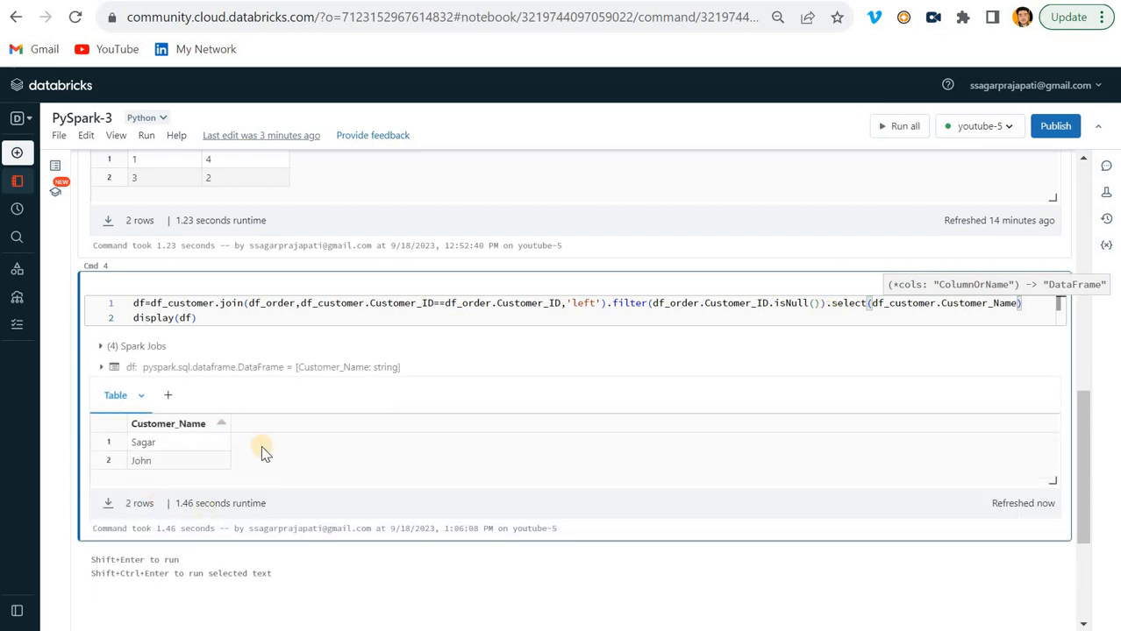
mouse_move(374, 422)
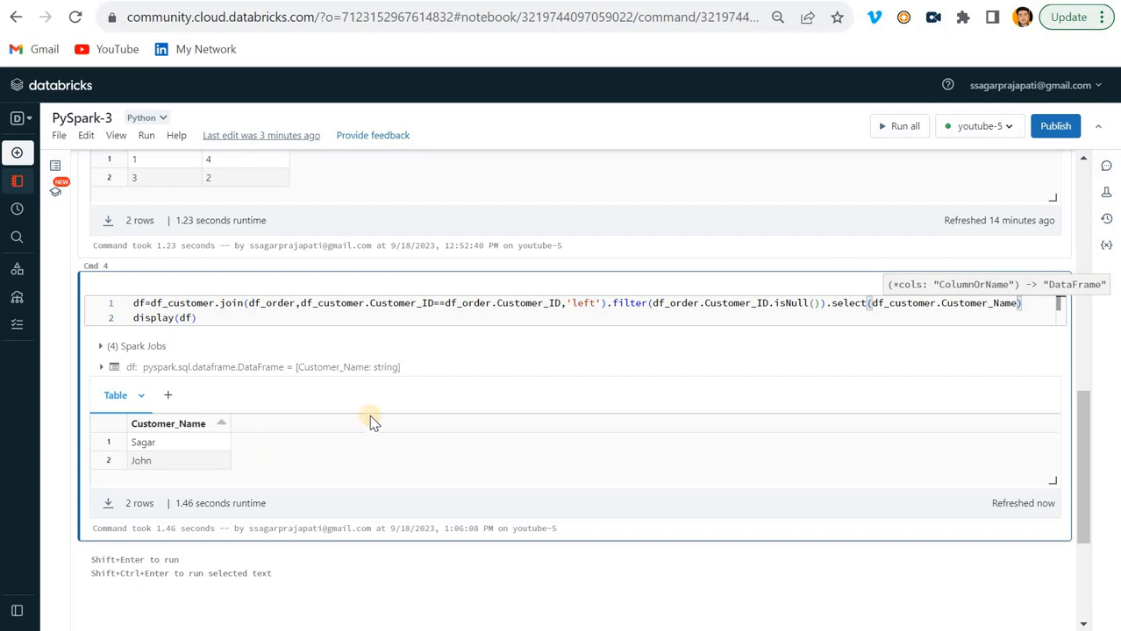
mouse_move(402, 407)
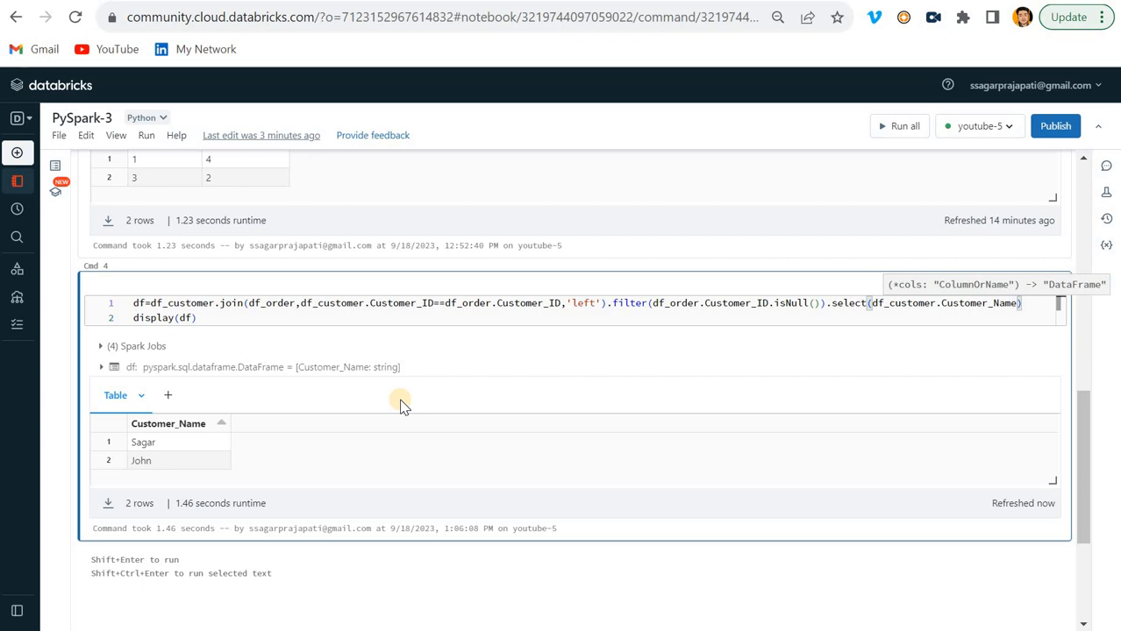
mouse_move(487, 266)
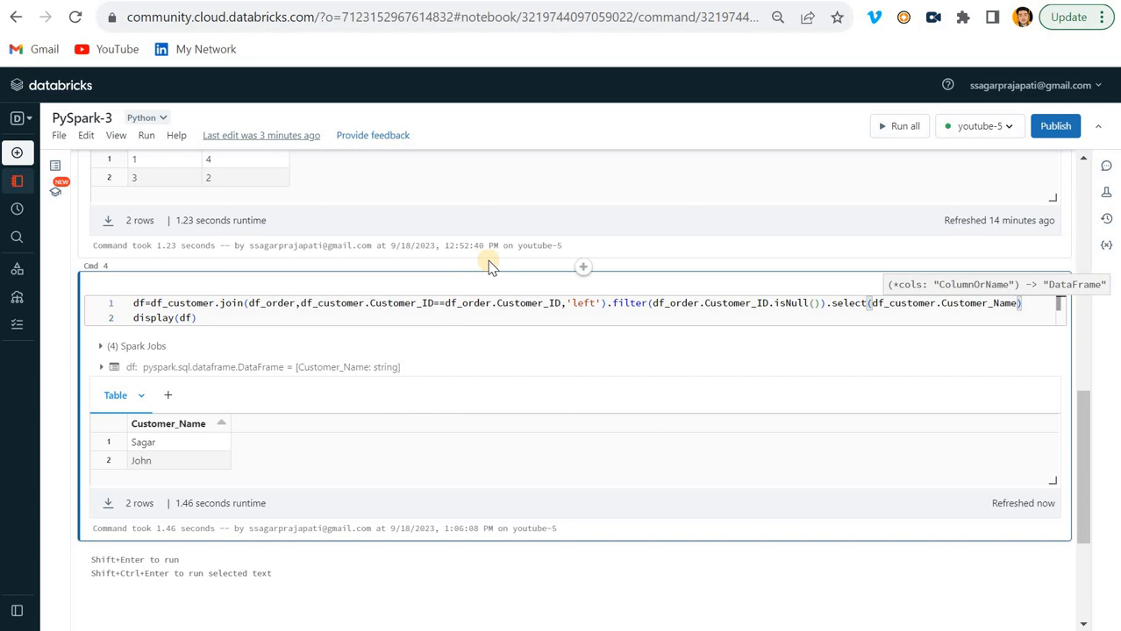
mouse_move(592, 56)
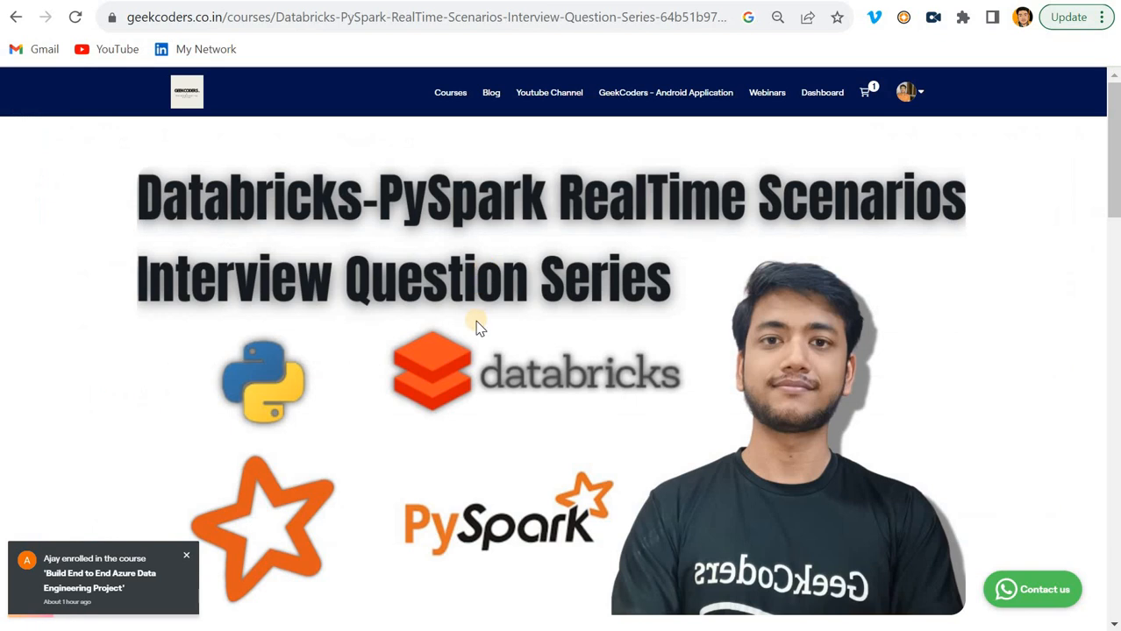
Step: Scroll to Course Curriculum and expand the Interview Questions on CSV File Type module
left_click(186, 554)
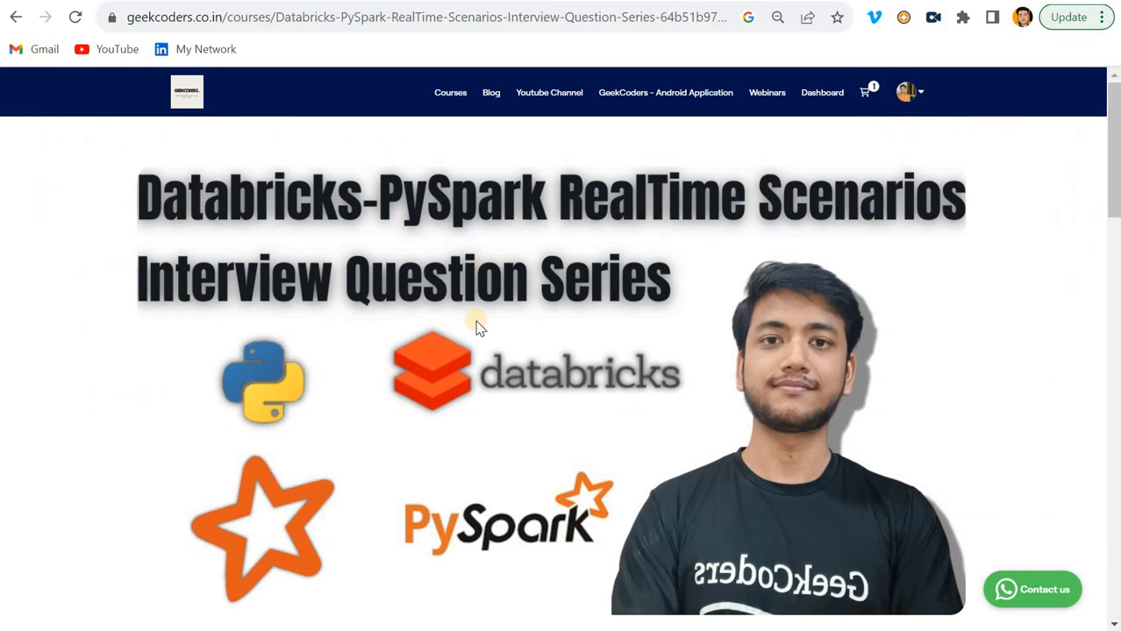
scroll("down", 3)
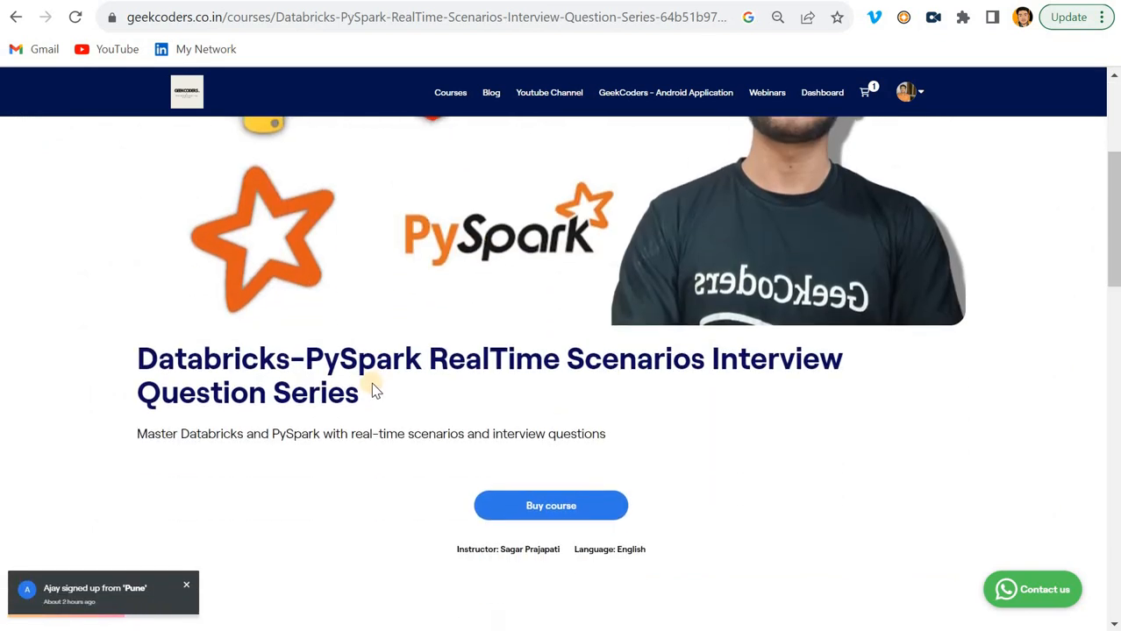
mouse_move(484, 384)
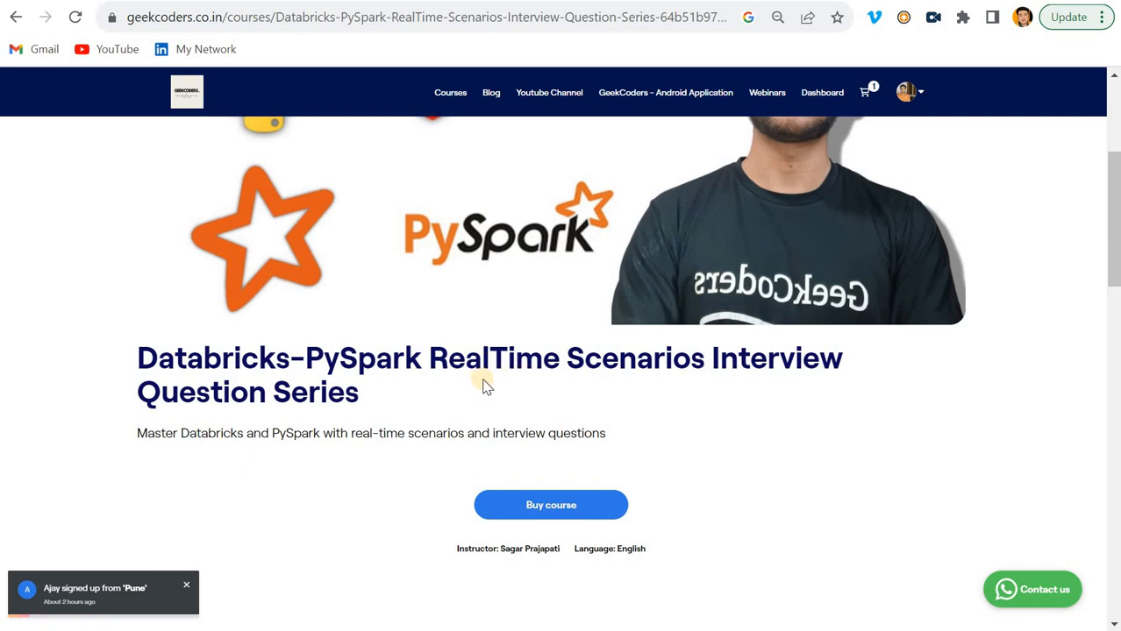
scroll("down", 3)
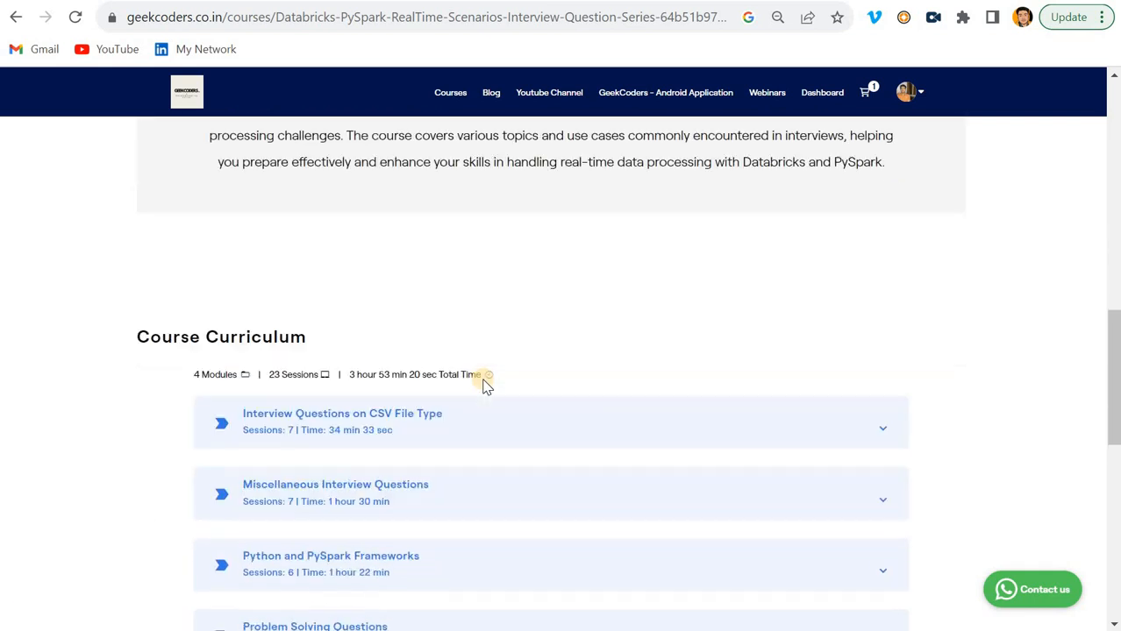
scroll("down", 3)
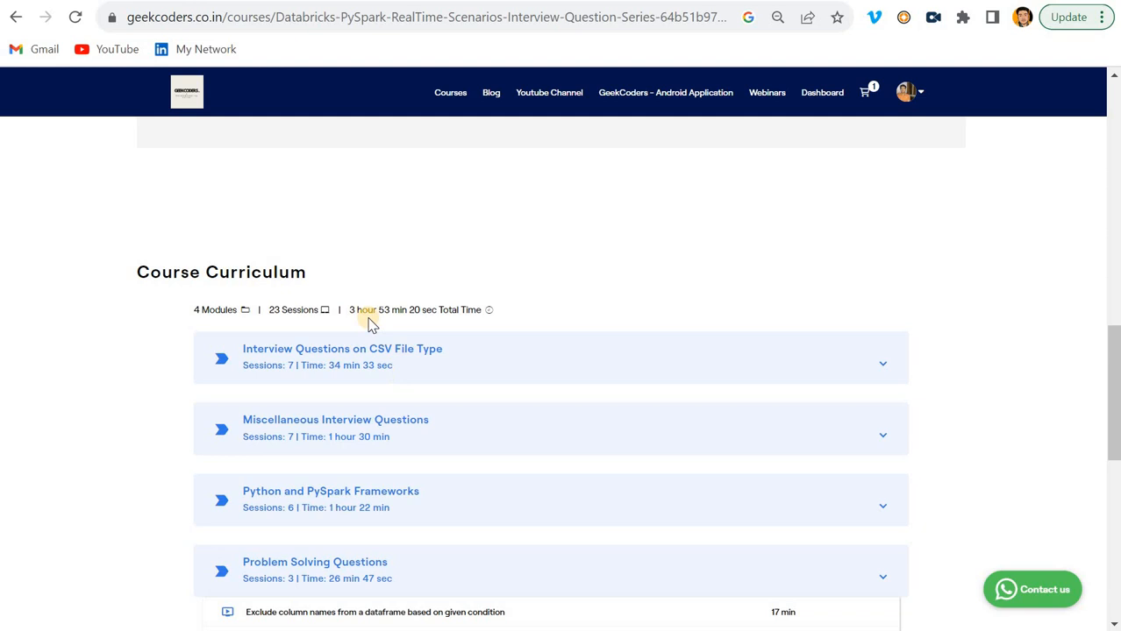
mouse_move(274, 314)
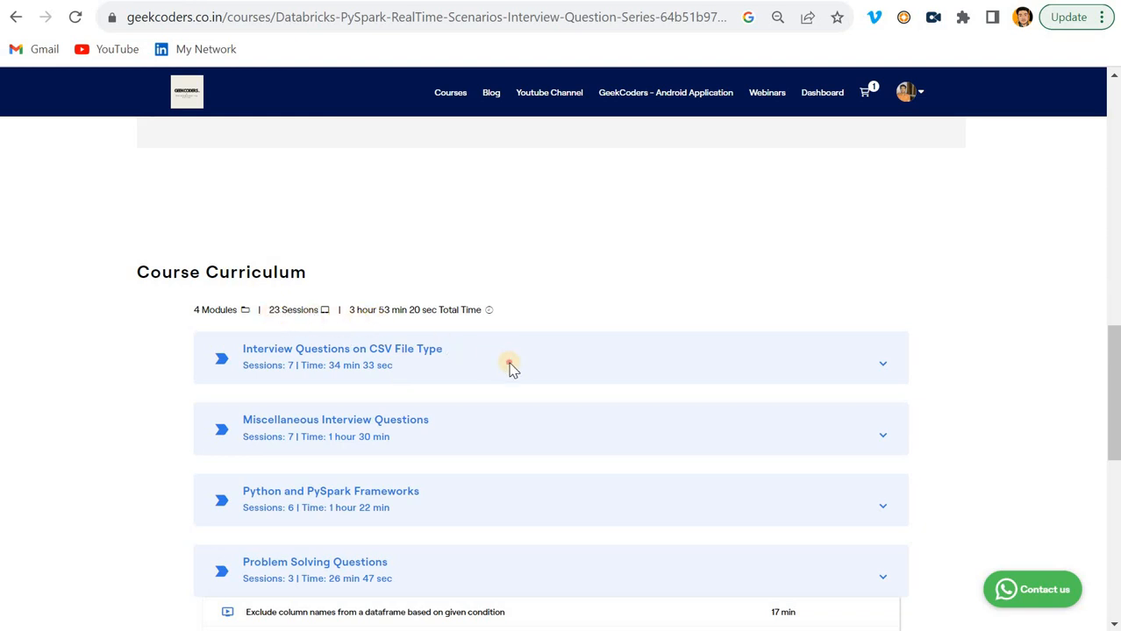
left_click(508, 363)
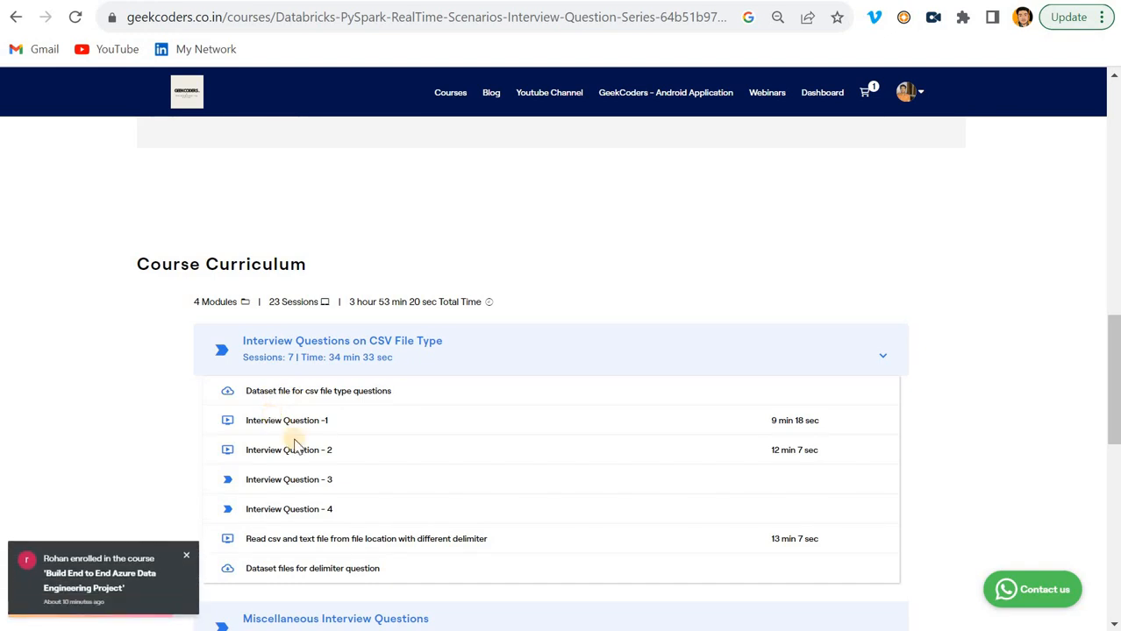
mouse_move(330, 447)
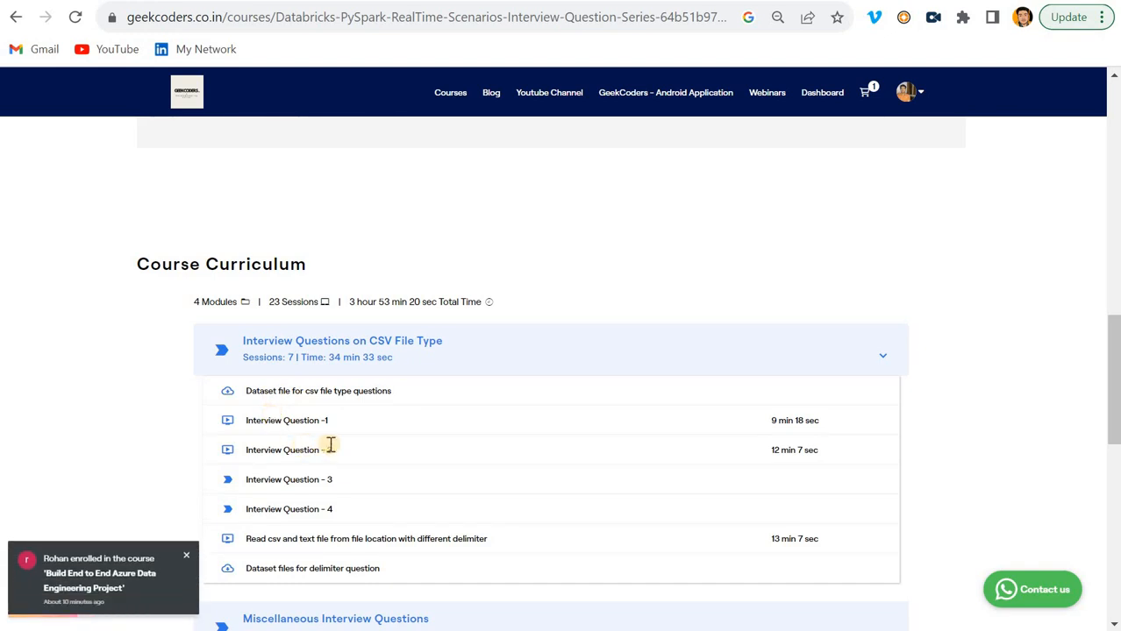
scroll("down", 3)
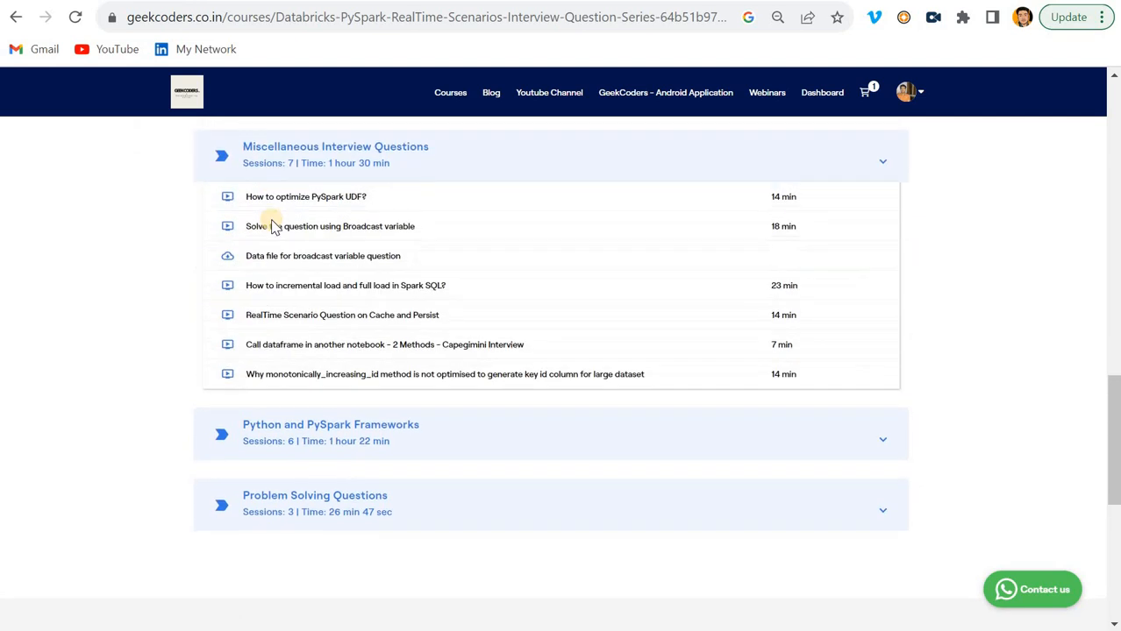
mouse_move(270, 163)
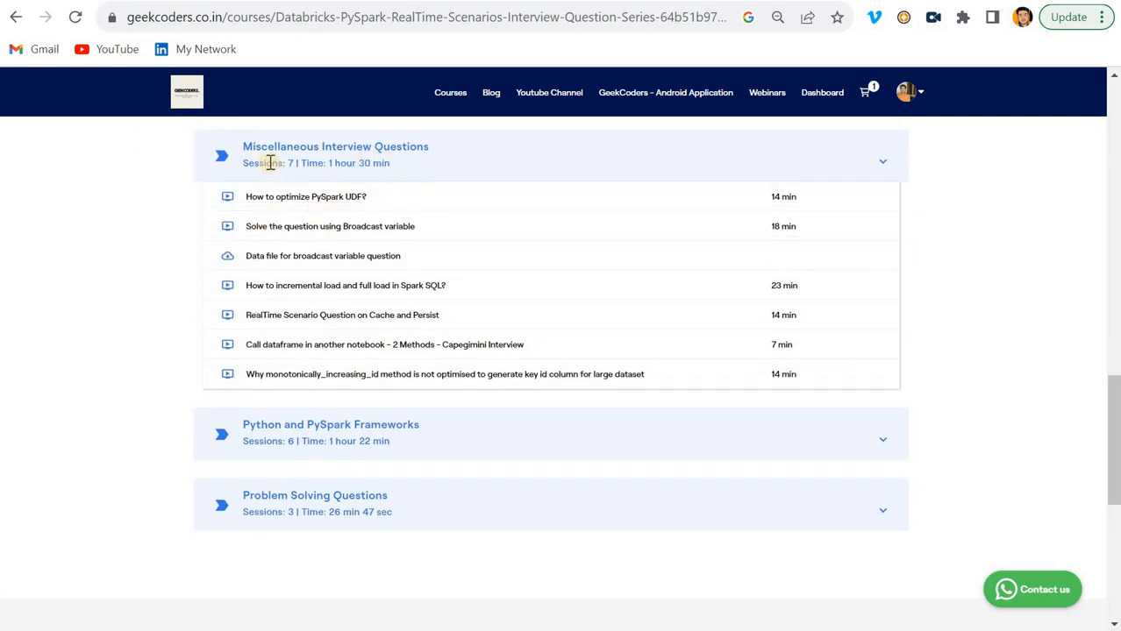
mouse_move(256, 230)
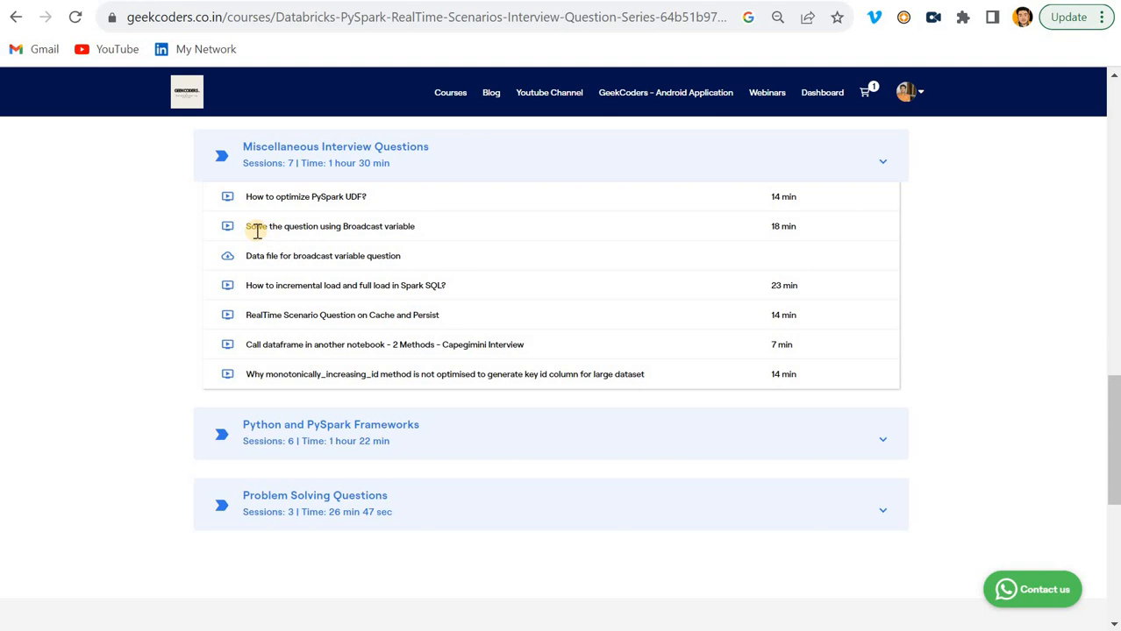
mouse_move(323, 232)
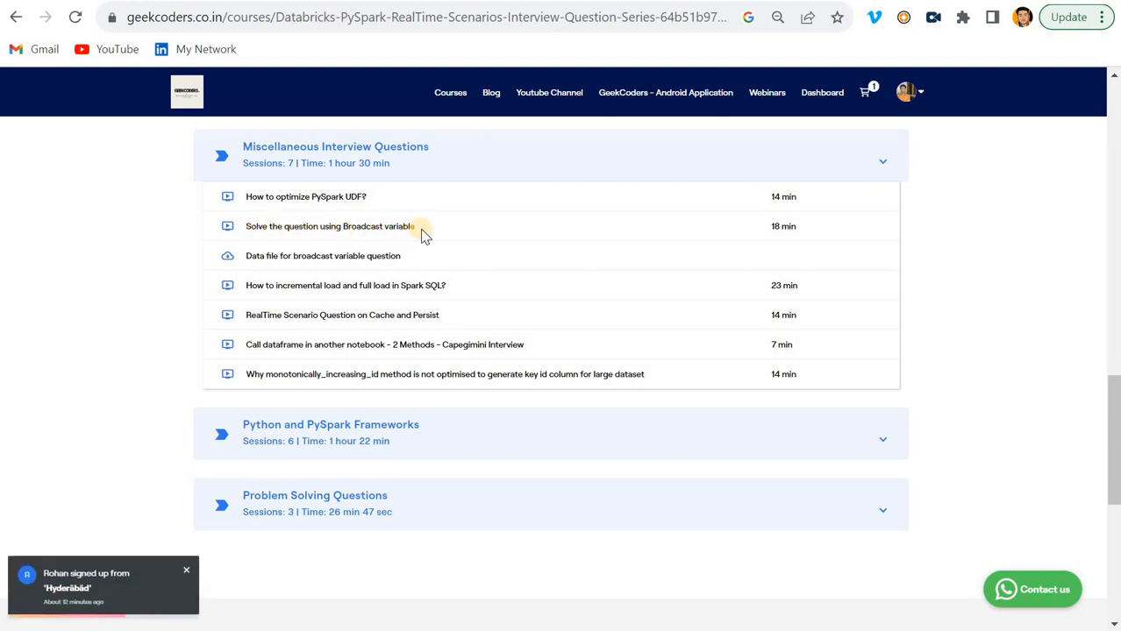
mouse_move(373, 197)
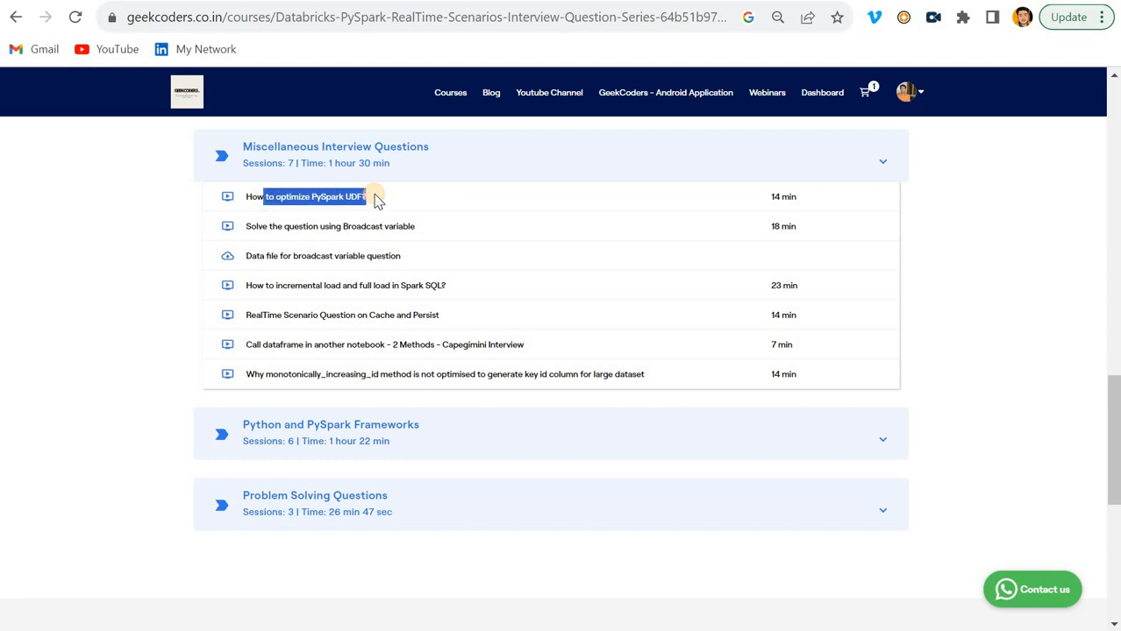
mouse_move(272, 353)
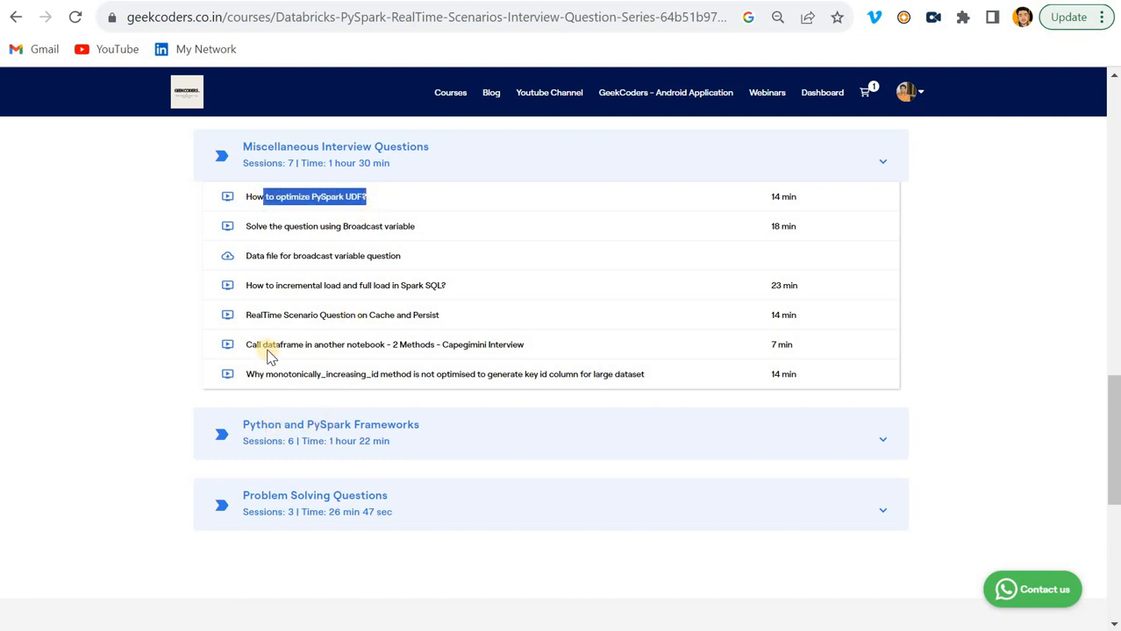
mouse_move(284, 347)
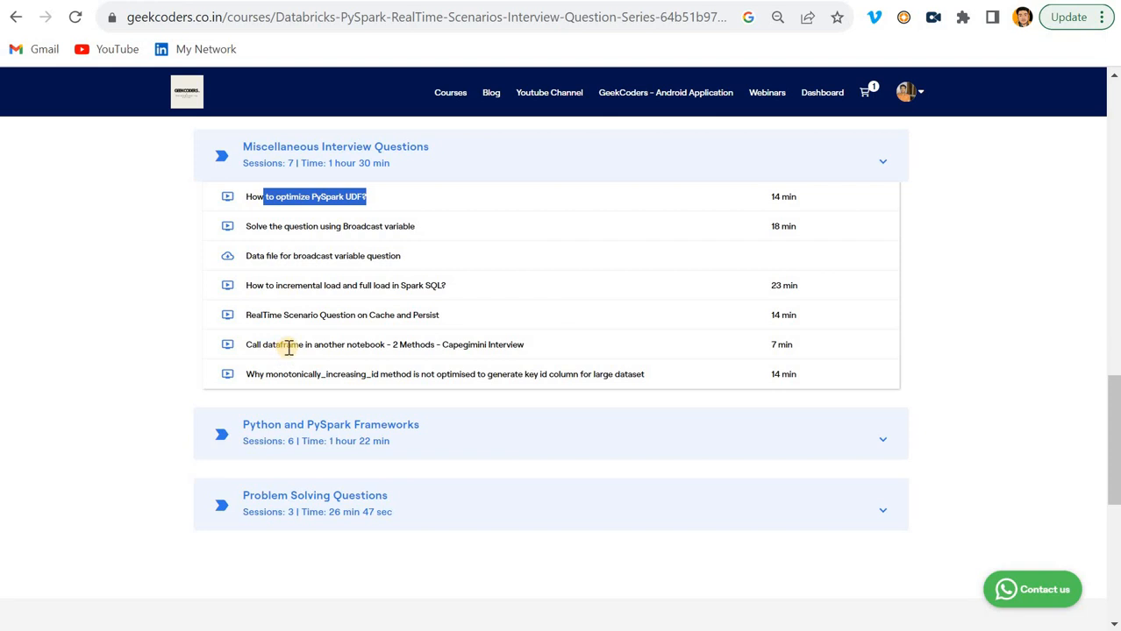
mouse_move(377, 316)
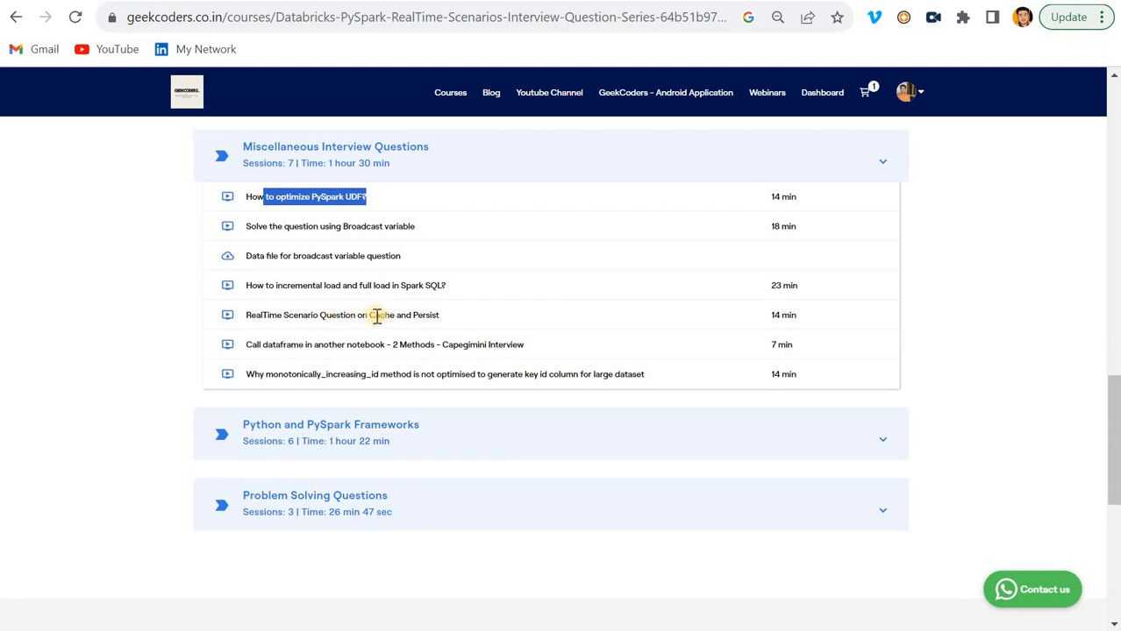
Step: Scroll through the Python and PySpark Frameworks and Problem Solving Questions module sessions
scroll("down", 3)
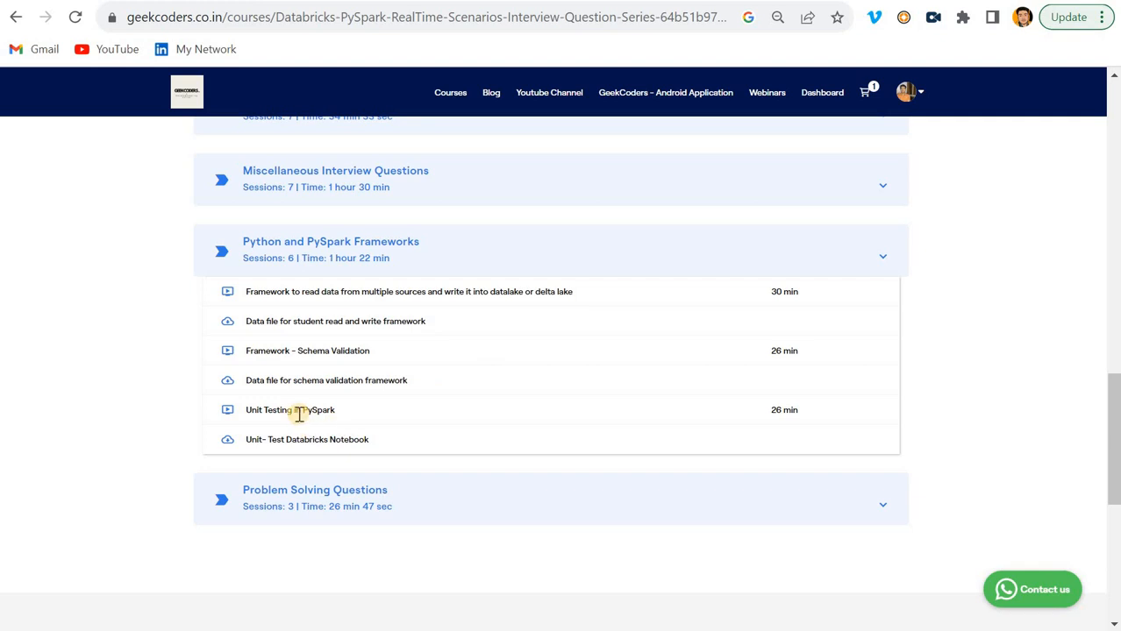
mouse_move(301, 414)
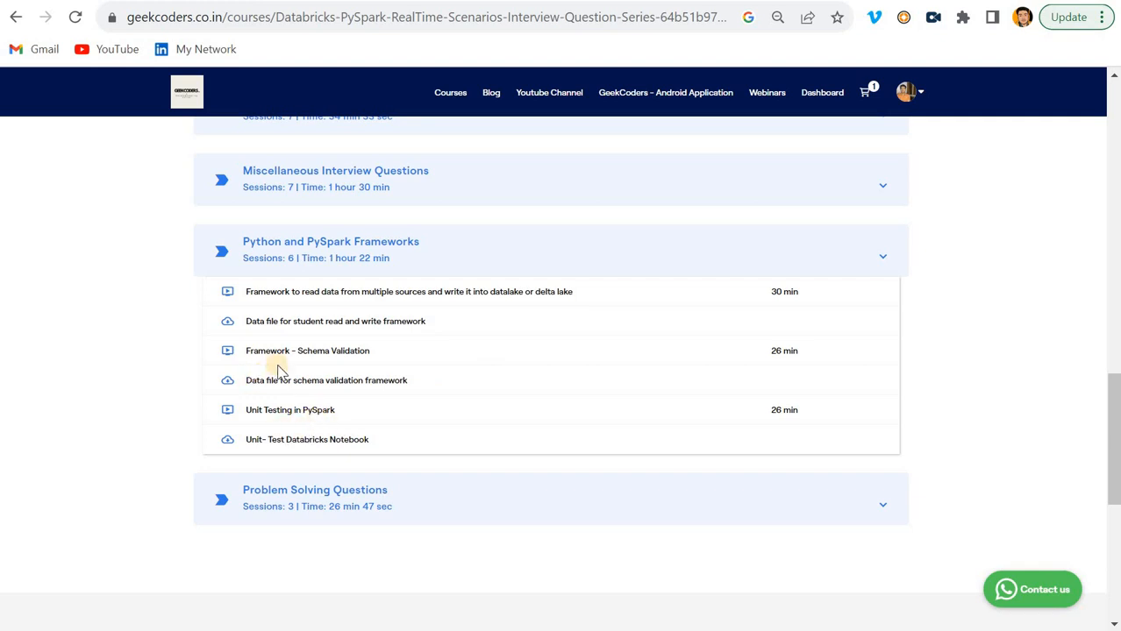
mouse_move(274, 351)
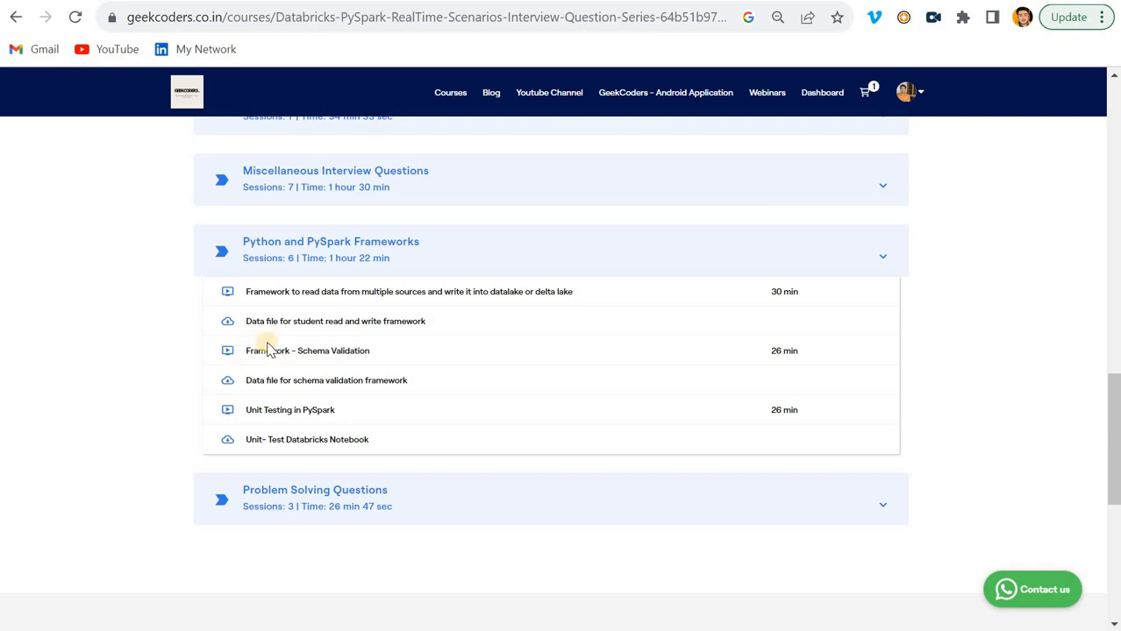
scroll("down", 3)
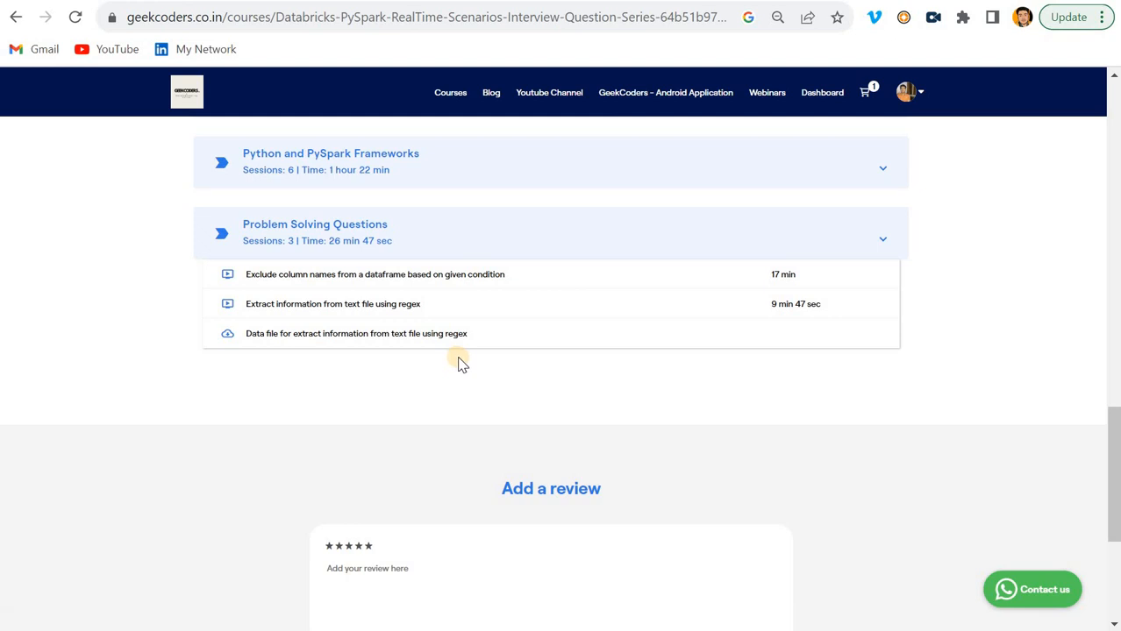
scroll("up", 3)
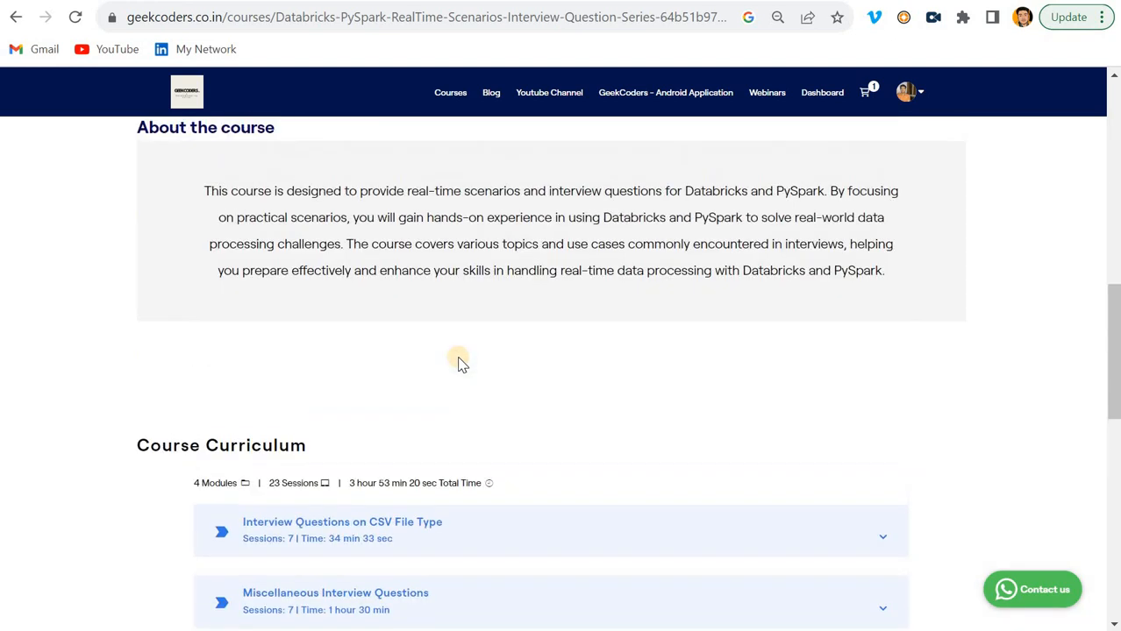
scroll("down", 3)
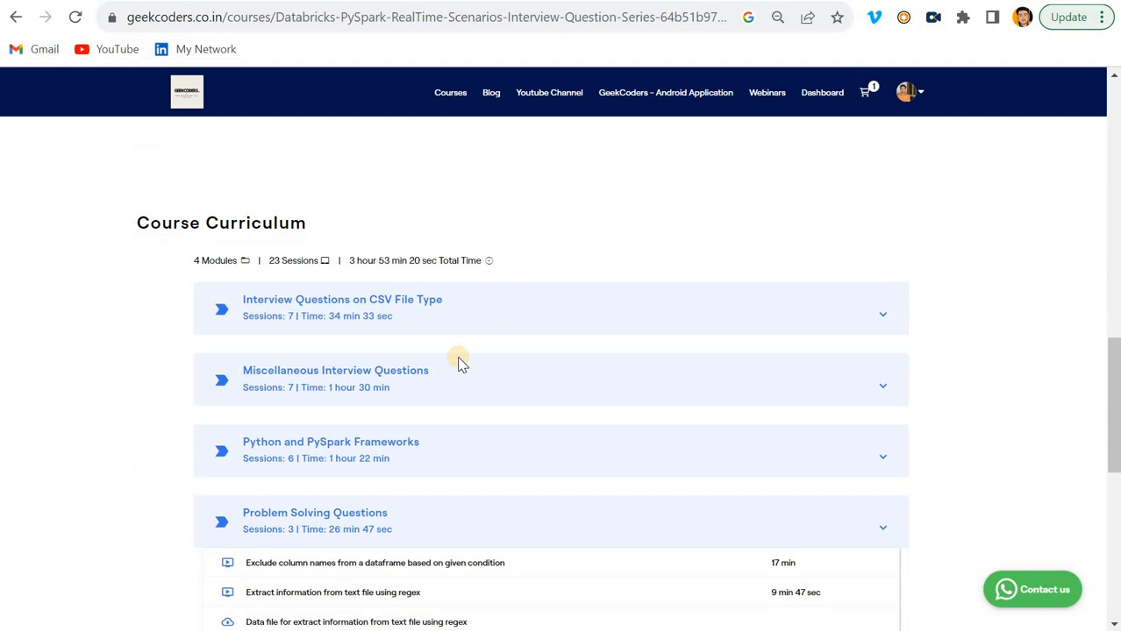
scroll("down", 3)
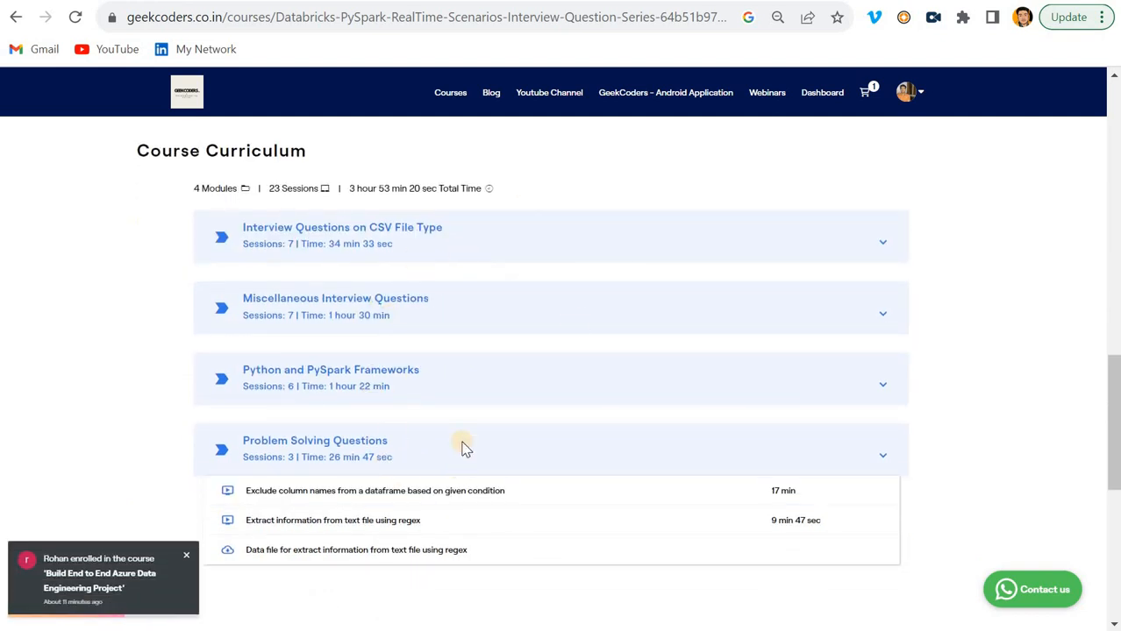
mouse_move(383, 389)
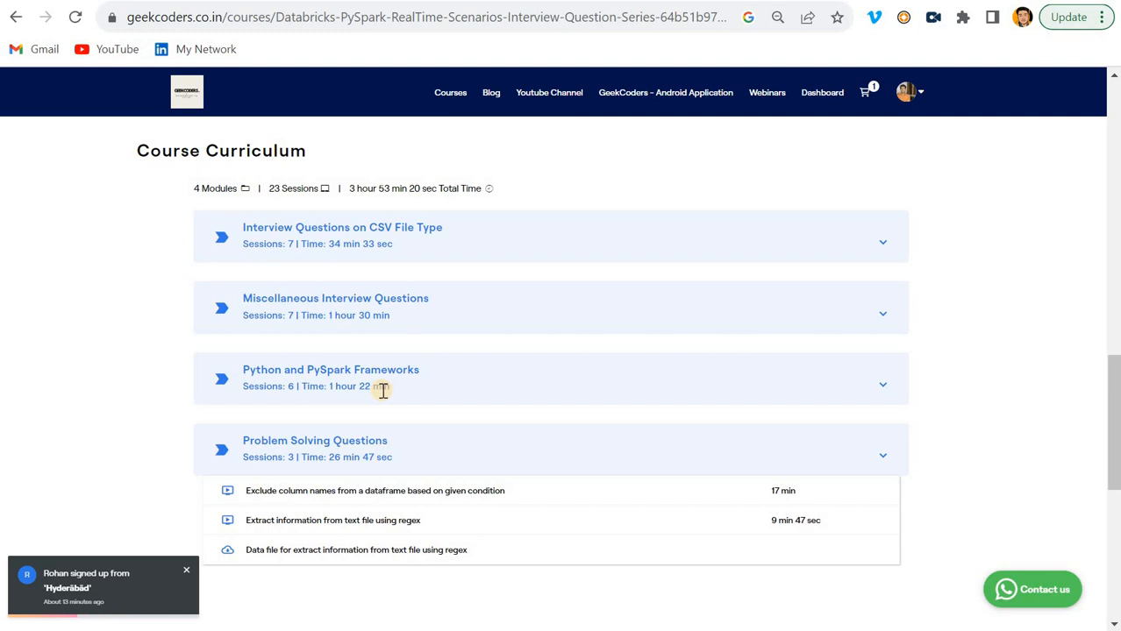
scroll("up", 3)
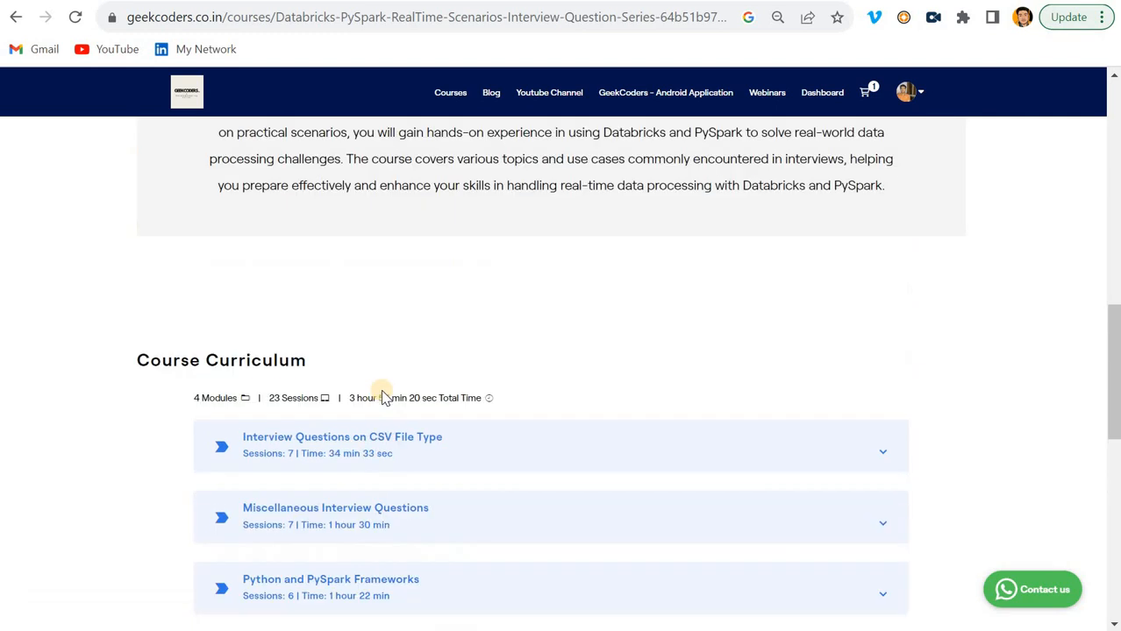